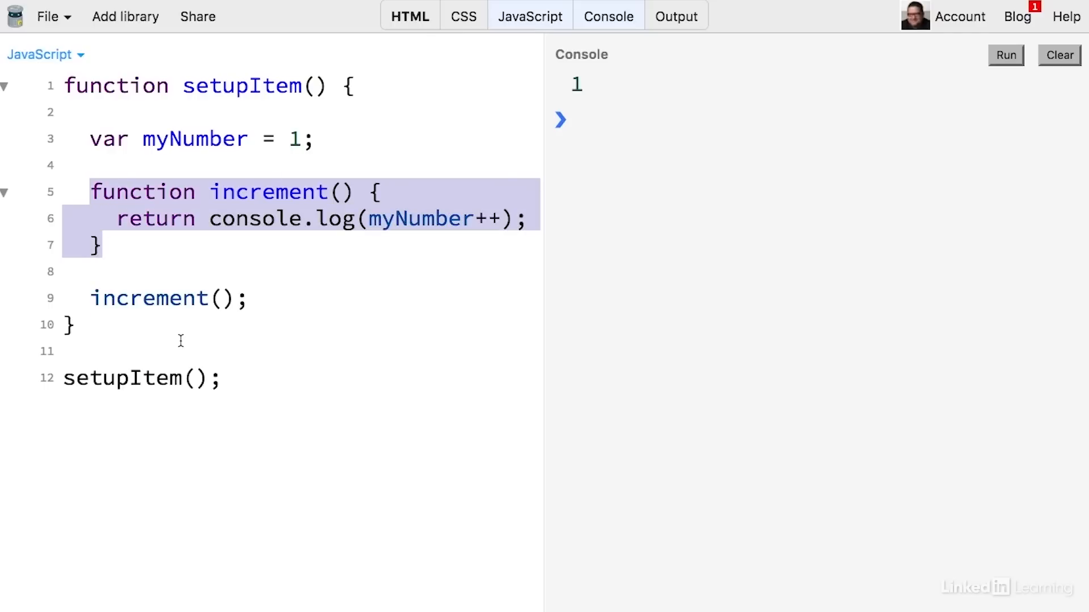
mouse_move(127, 370)
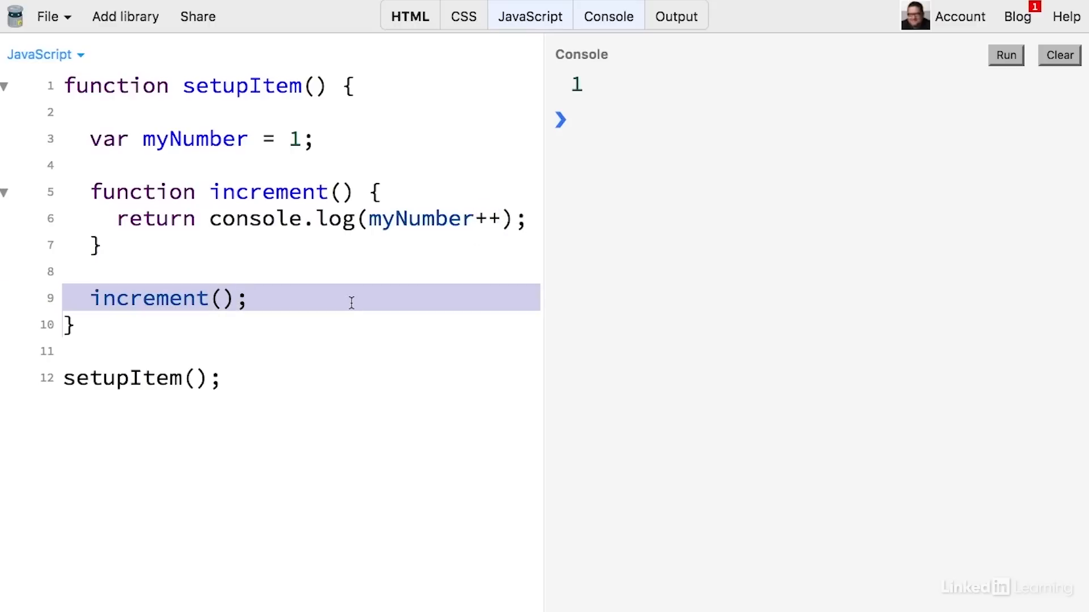
Run setupItem with two increment() calls logging 1 and 2, then with four calls.
text(increment();)
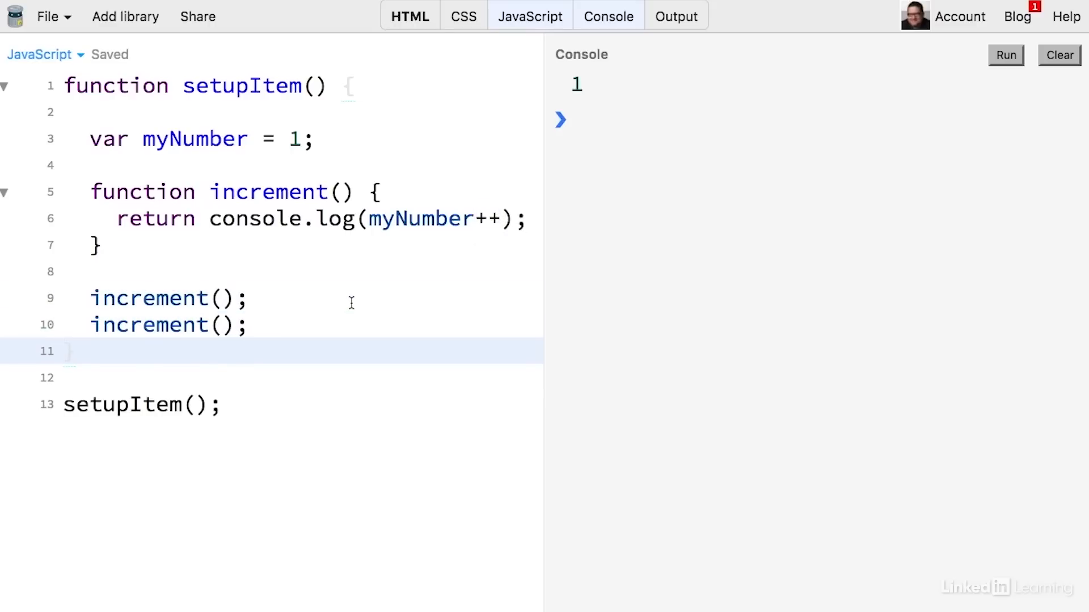
click(1005, 54)
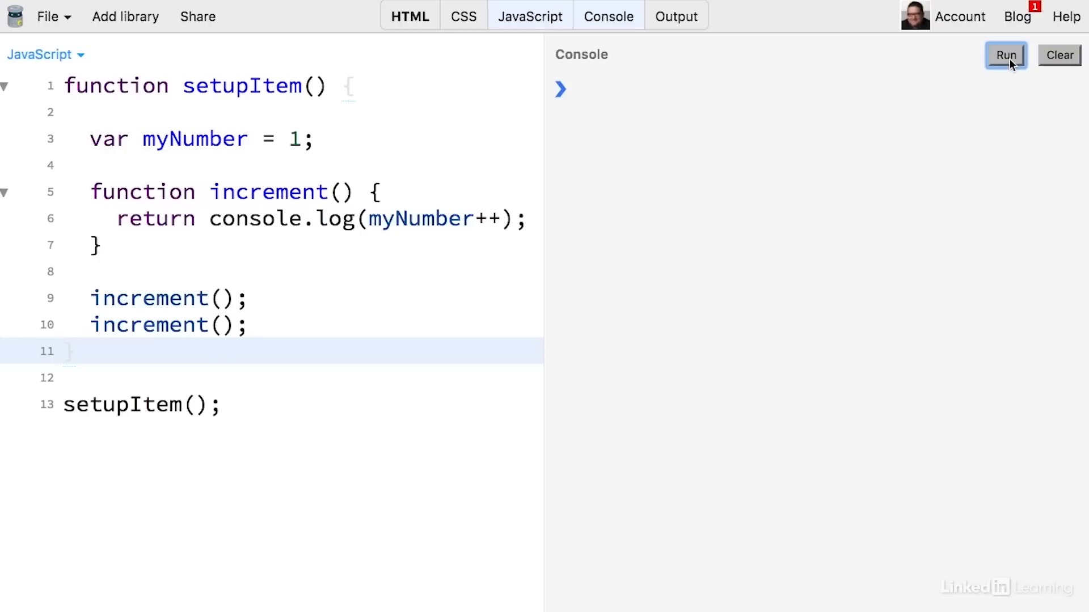
click(1006, 54)
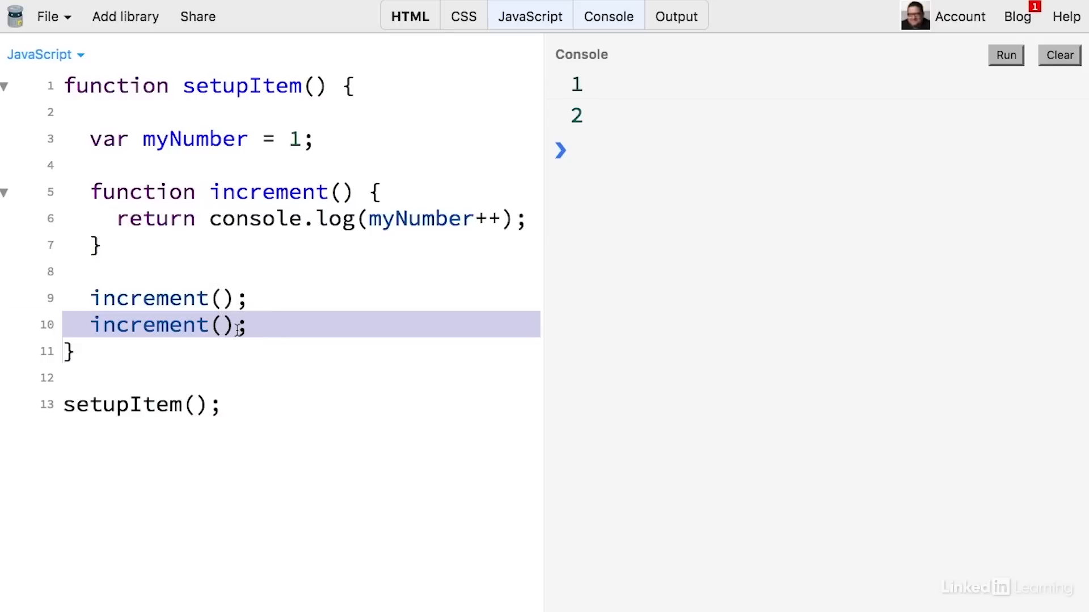
text(increment();)
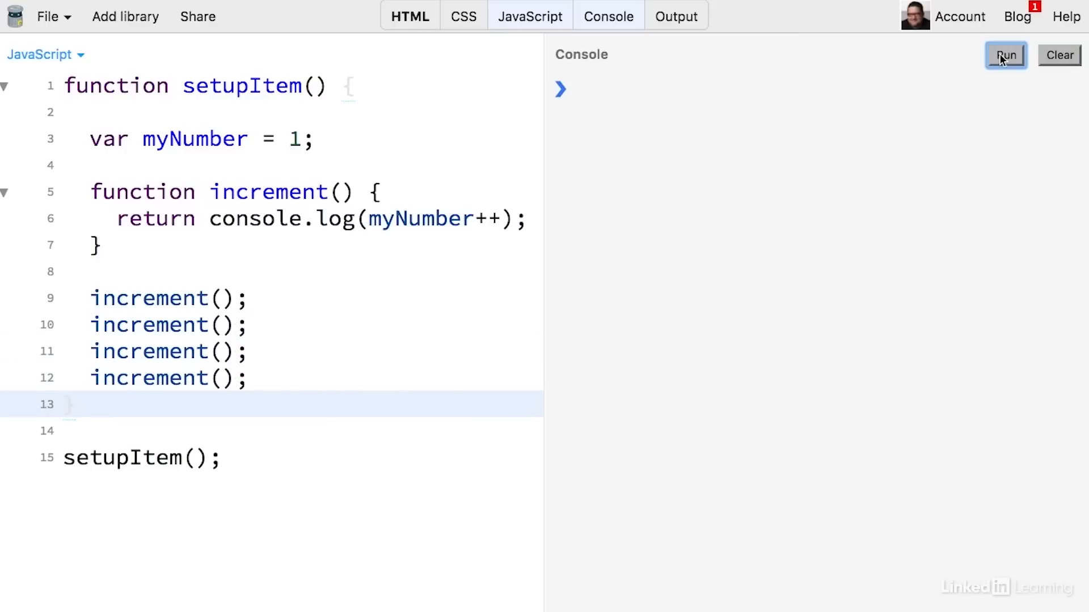
click(1005, 55)
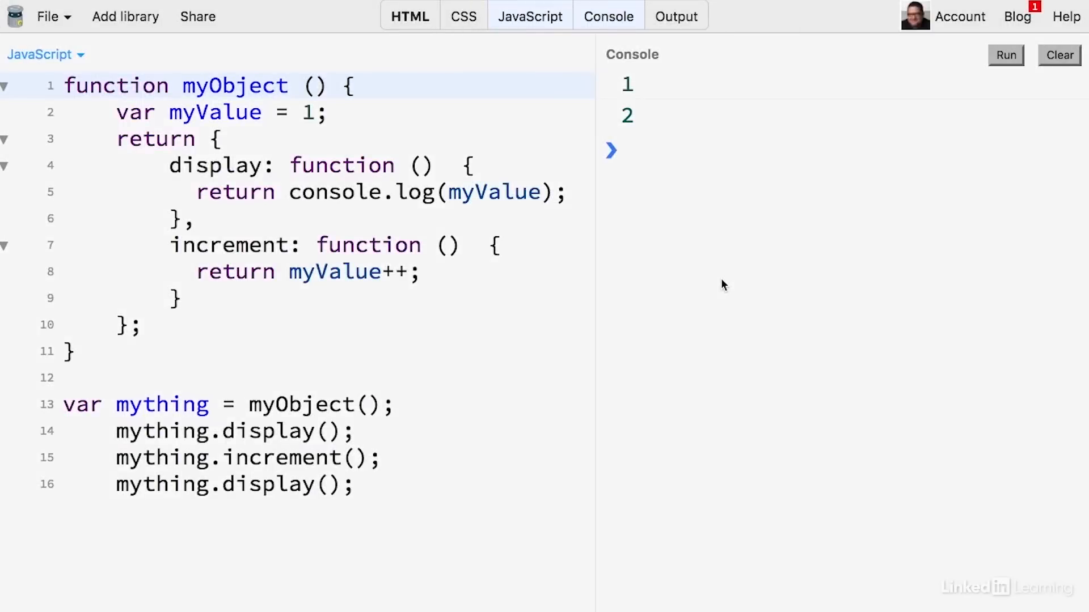
mouse_move(691, 288)
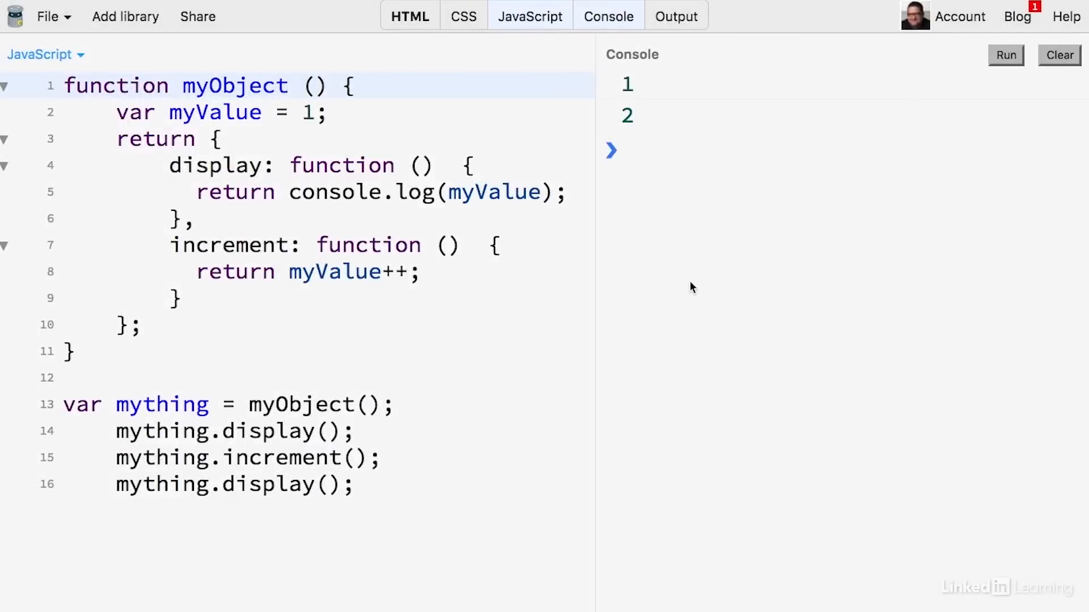
mouse_move(633, 111)
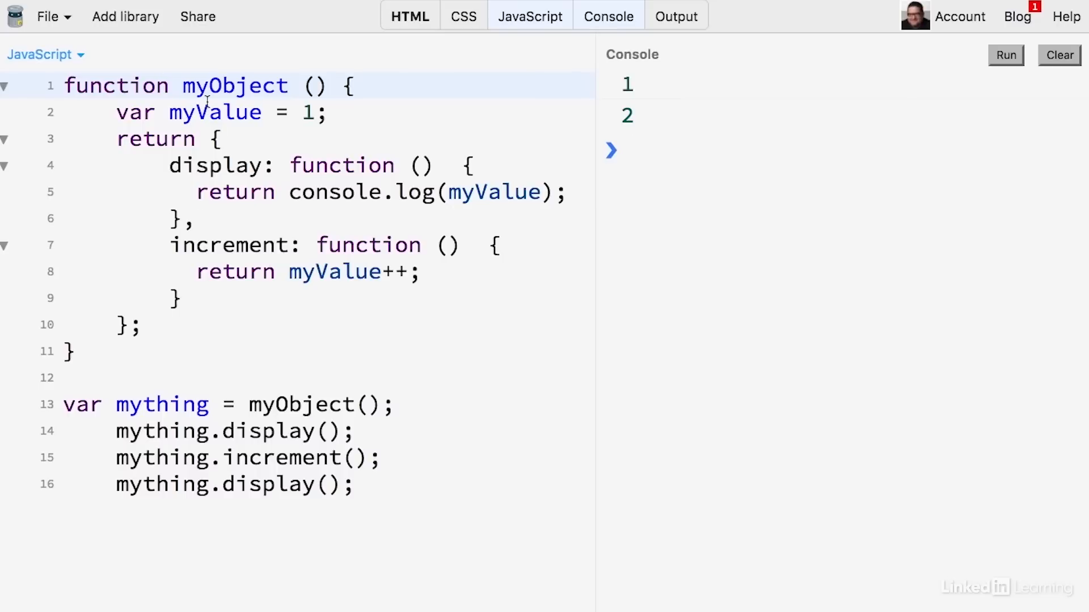
double_click(233, 85)
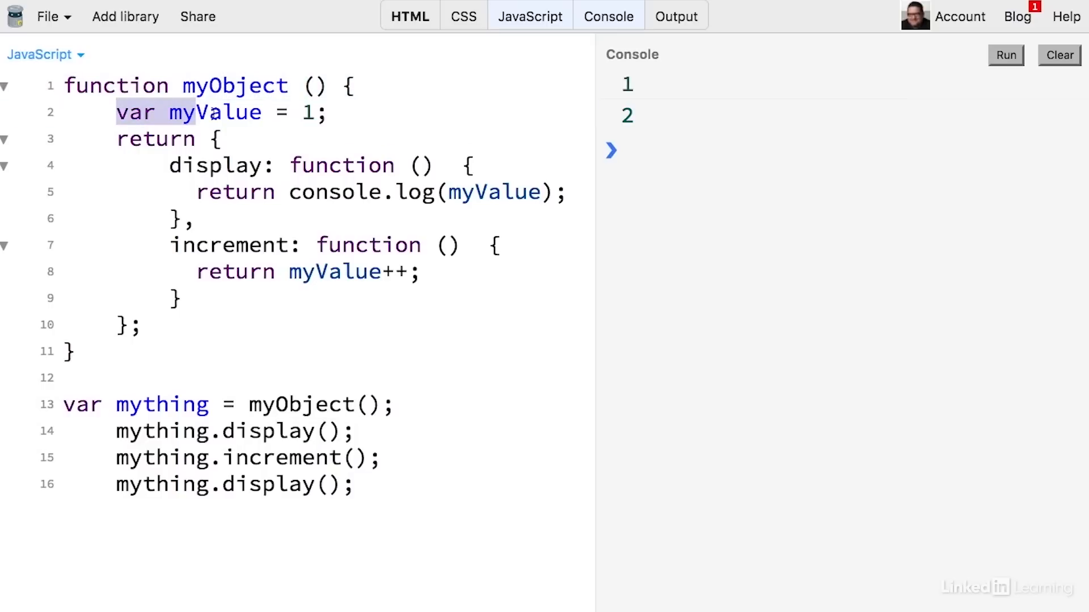
drag(116, 112, 325, 112)
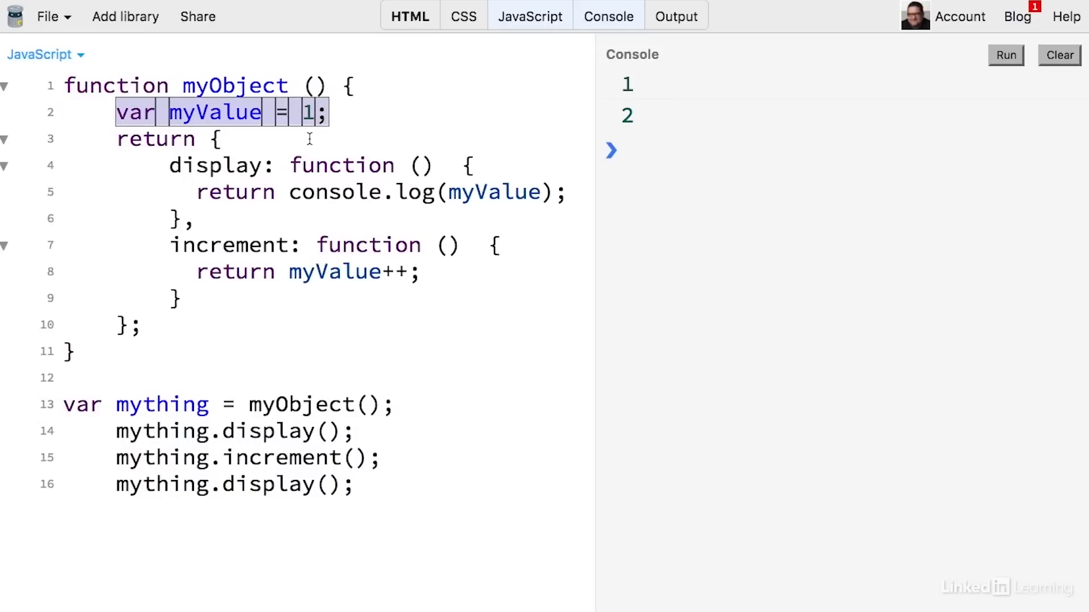
click(288, 193)
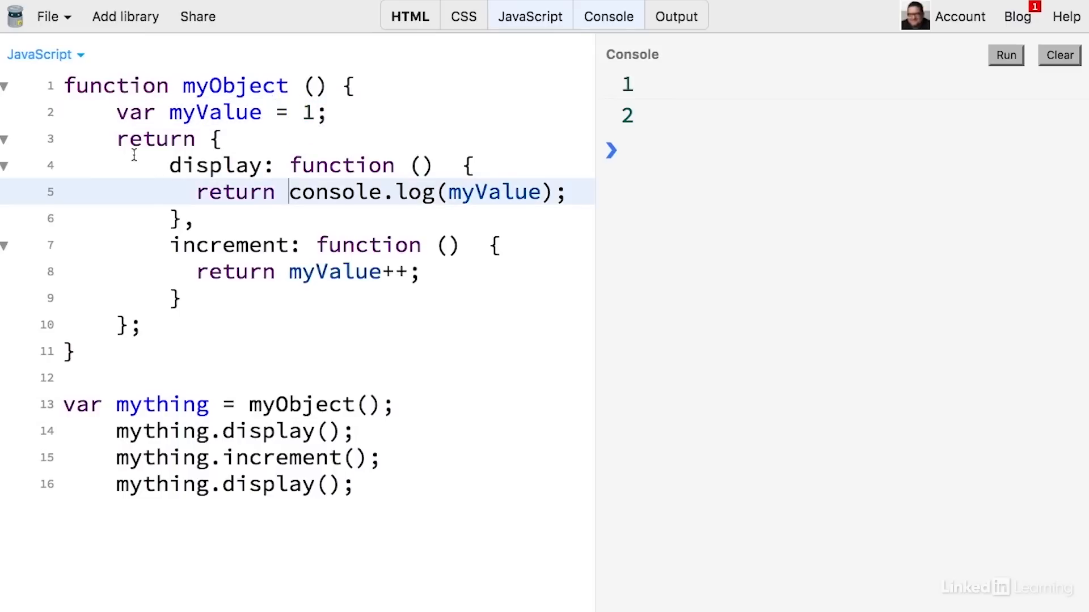
double_click(155, 139)
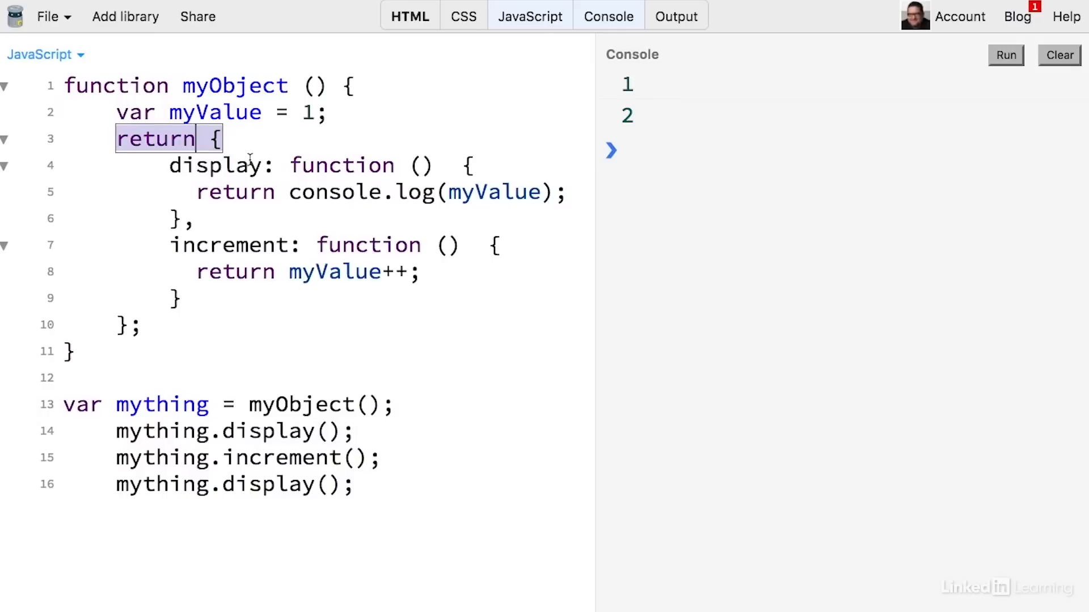
double_click(214, 165)
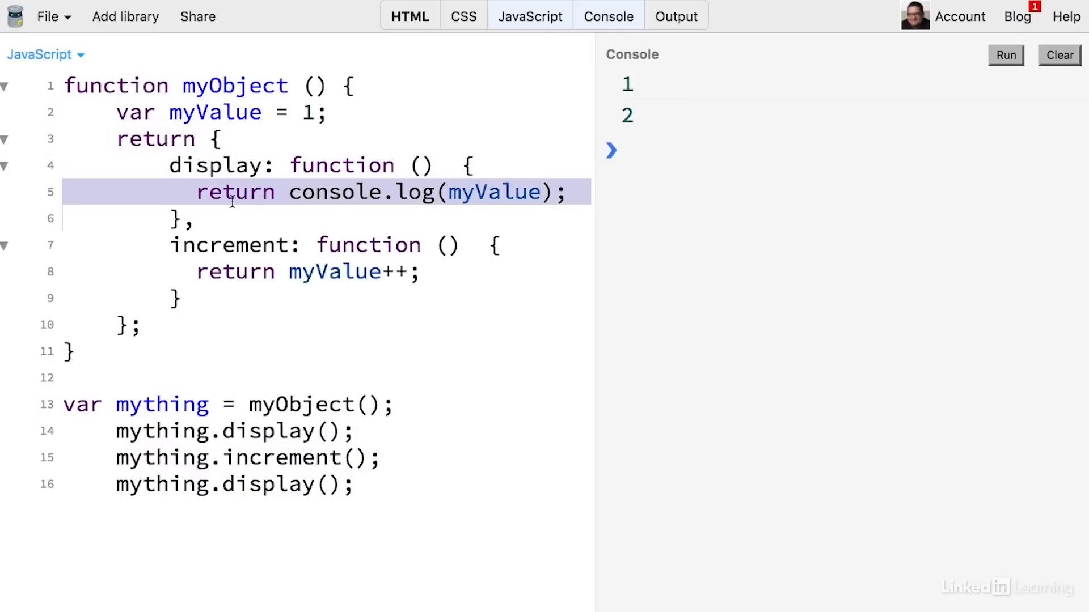
click(239, 245)
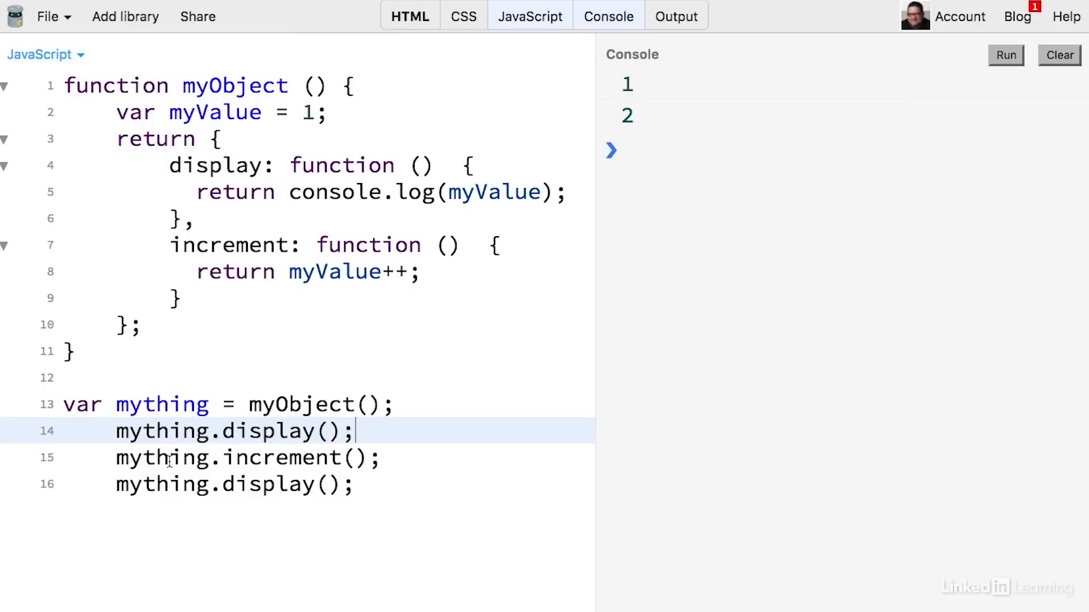
click(415, 457)
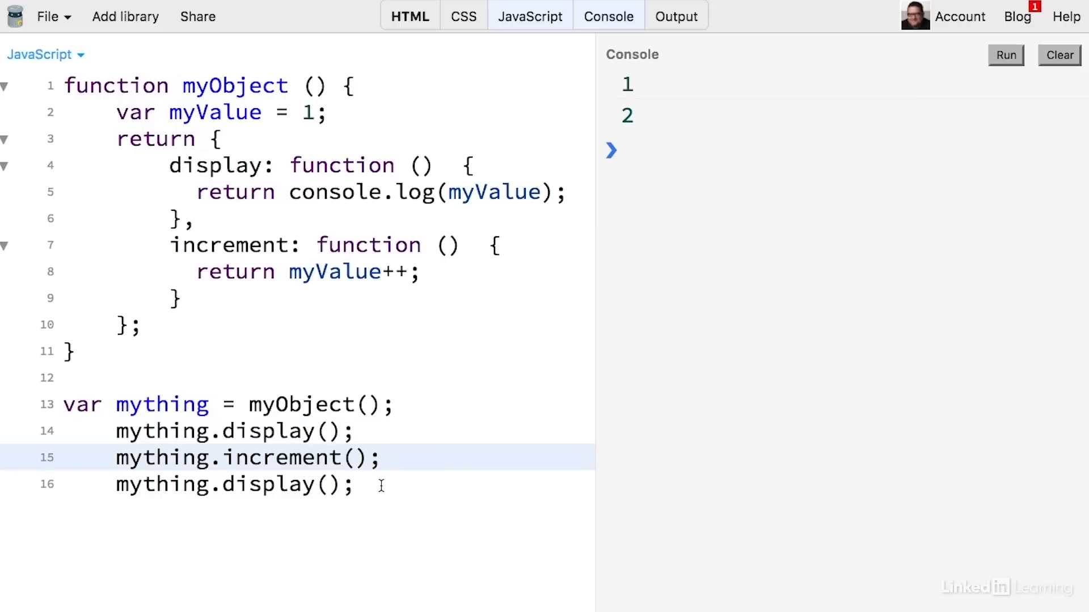
click(354, 484)
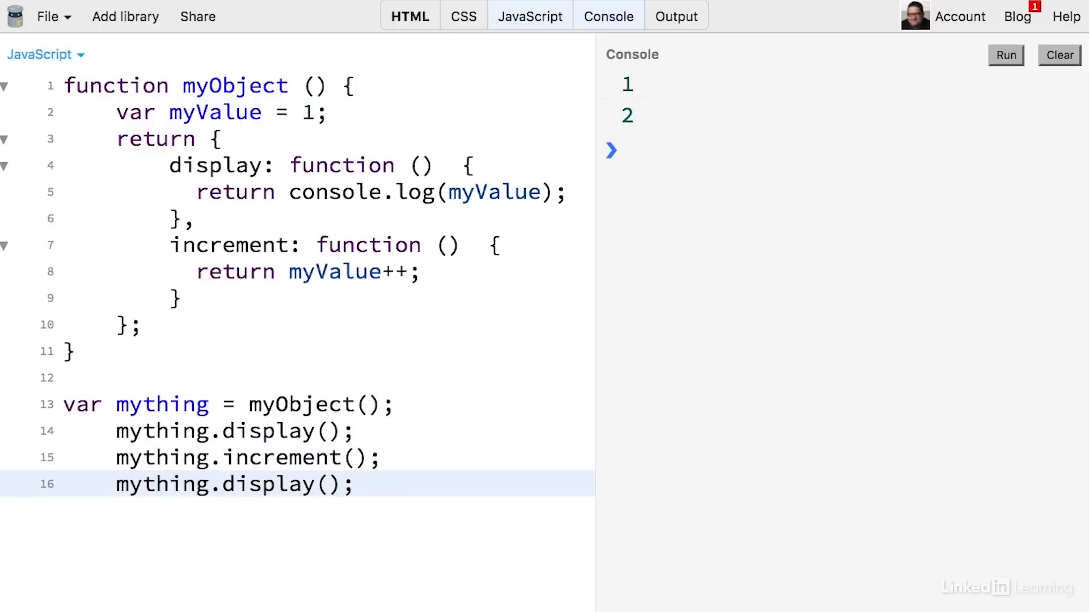
Add a second mything.increment() and display() so the console reads 1, 2, 3.
text(mything.increment();)
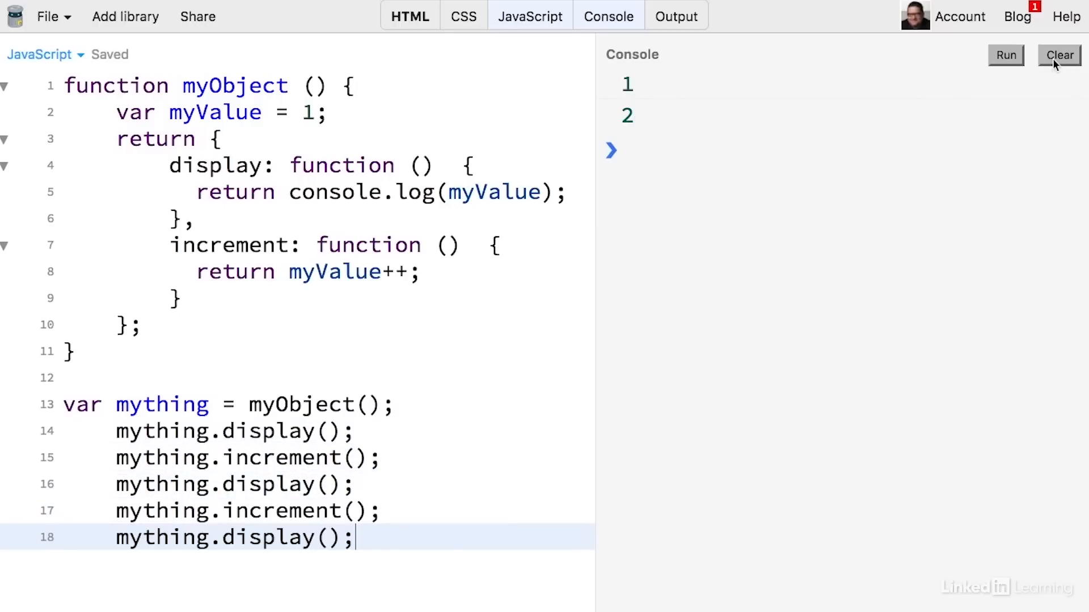
click(1005, 54)
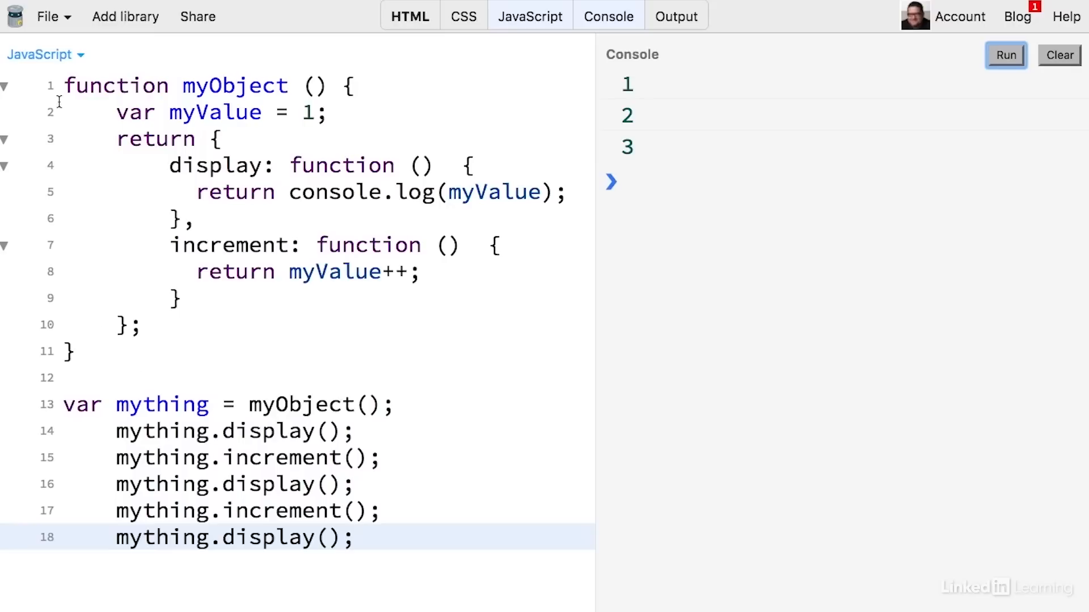
mouse_move(301, 555)
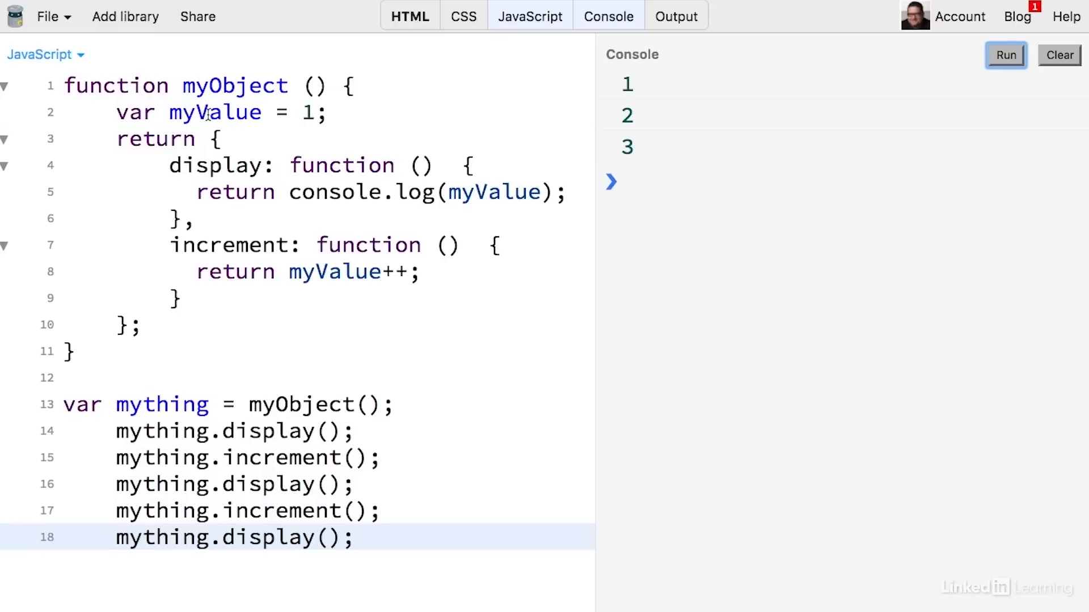
double_click(214, 112)
text(var)
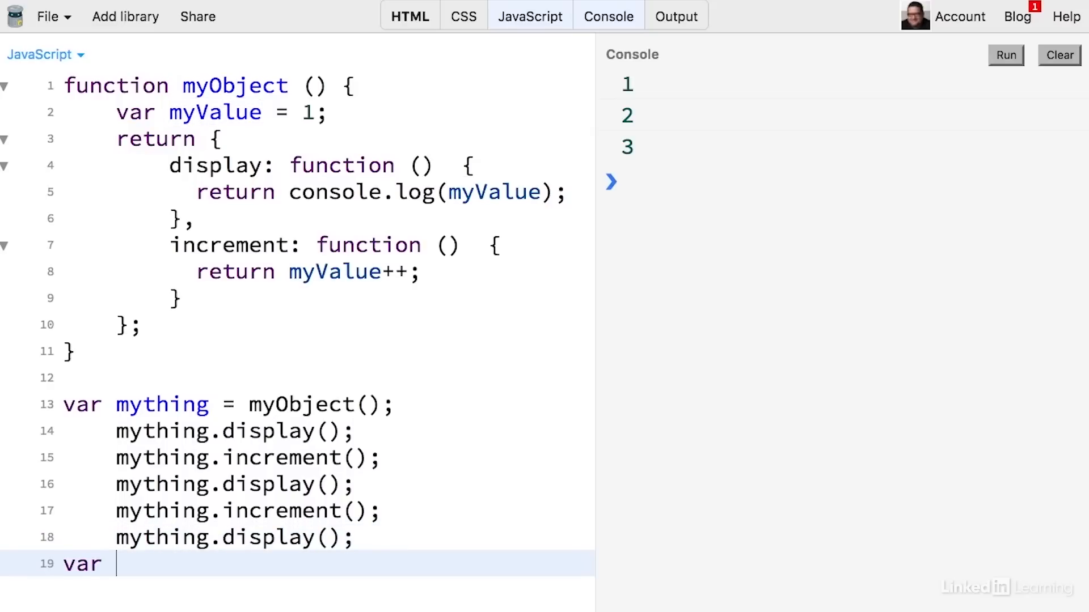
Create var other = myObject() with display and increment calls and run it, logging 1, 2, 3, 1.
text(other = my)
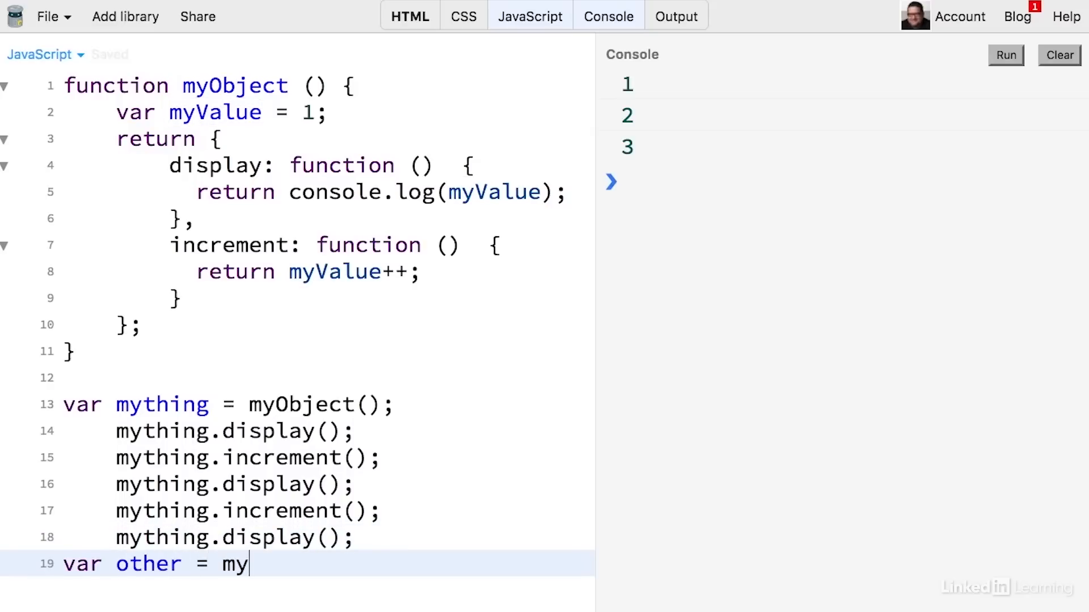
text(Object();)
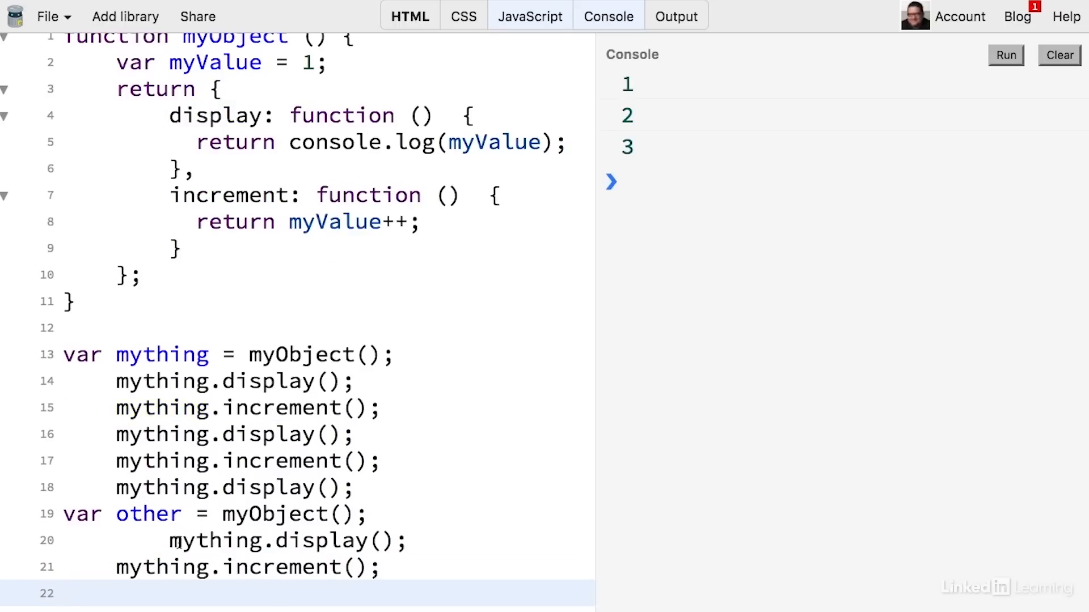
text(other)
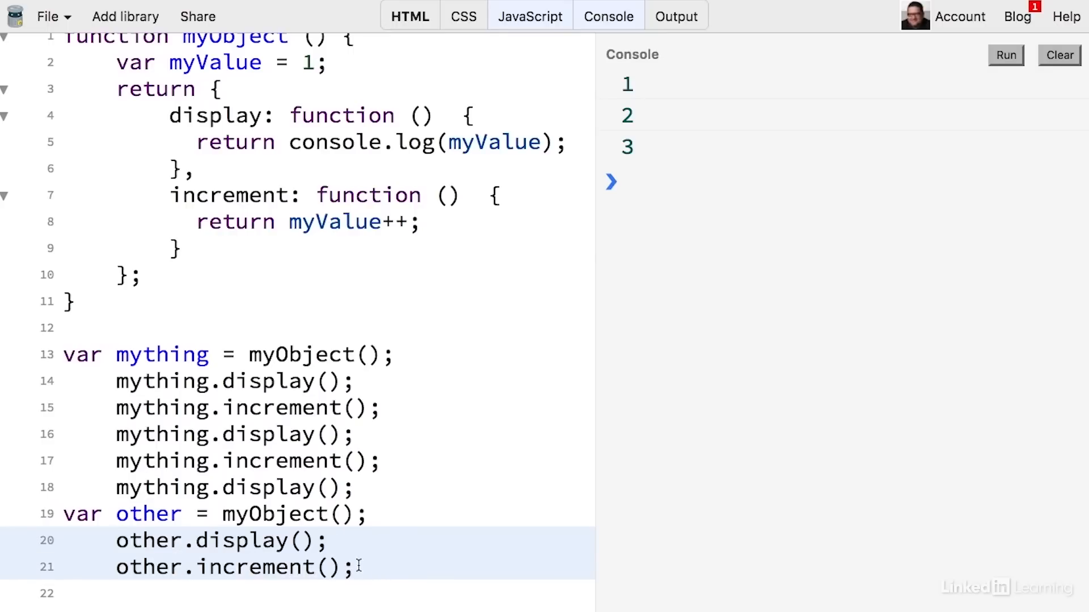
click(1058, 55)
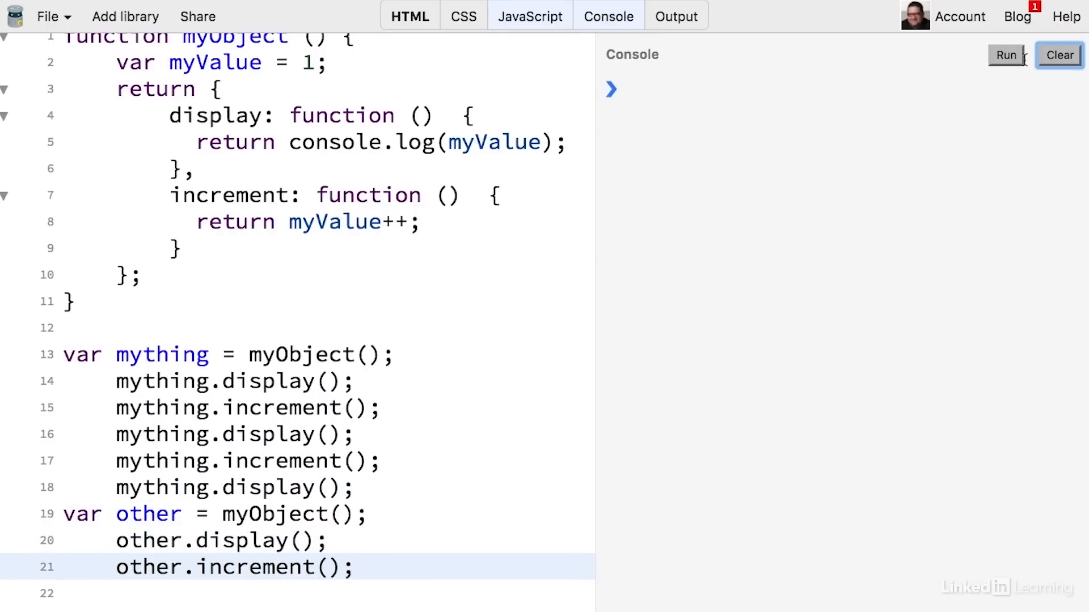
click(1004, 55)
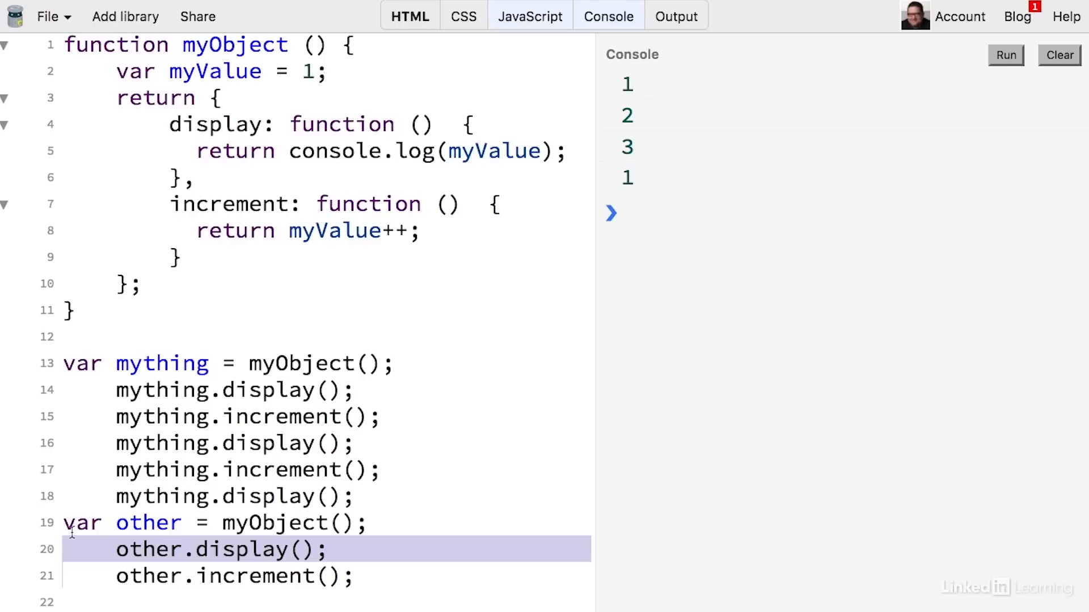
mouse_move(143, 533)
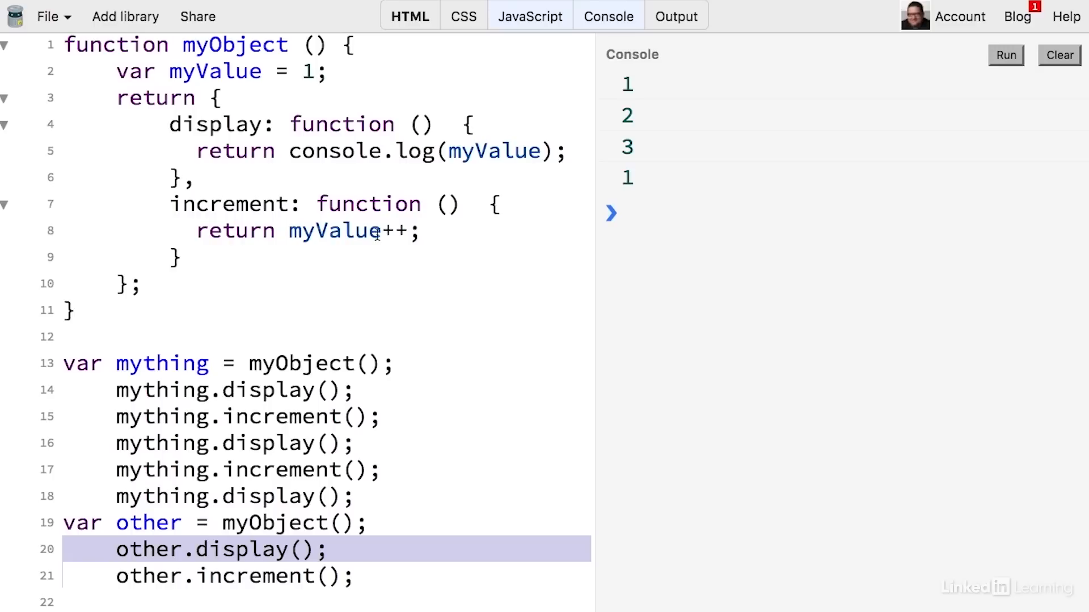
mouse_move(228, 174)
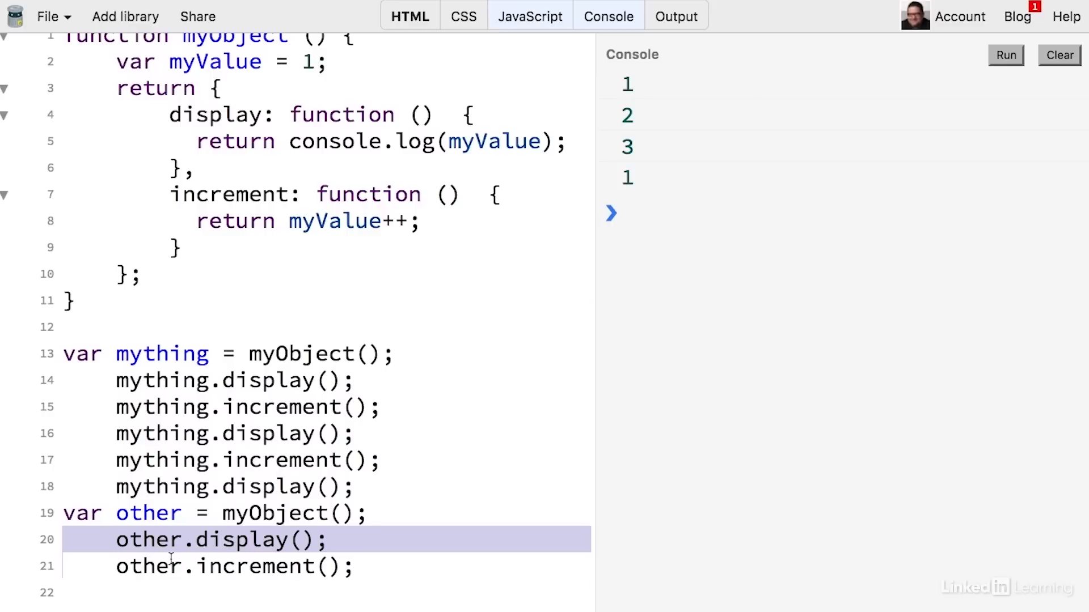
mouse_move(231, 577)
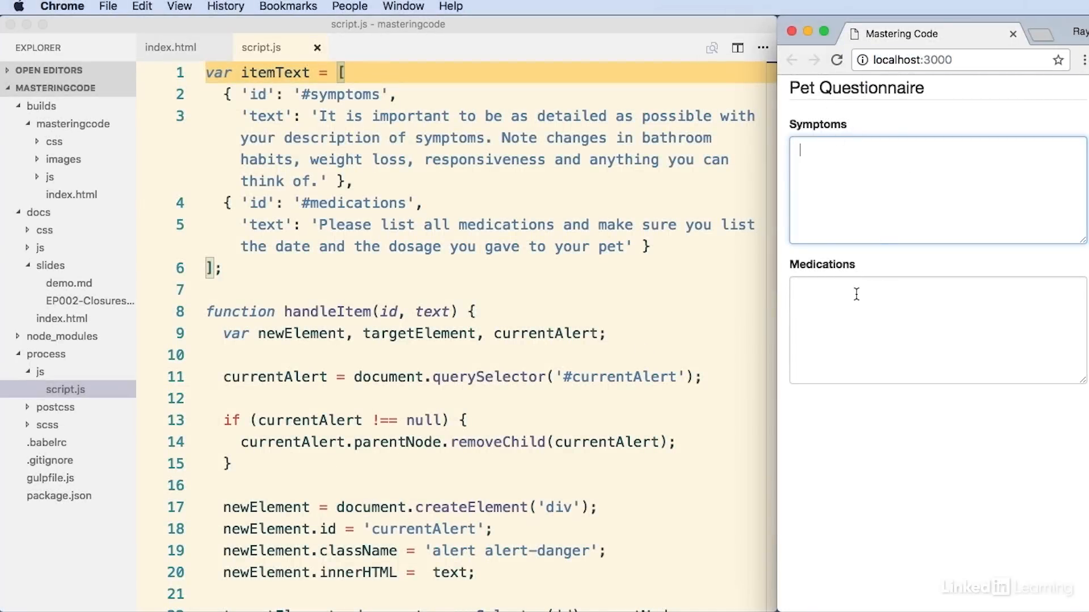
mouse_move(830, 177)
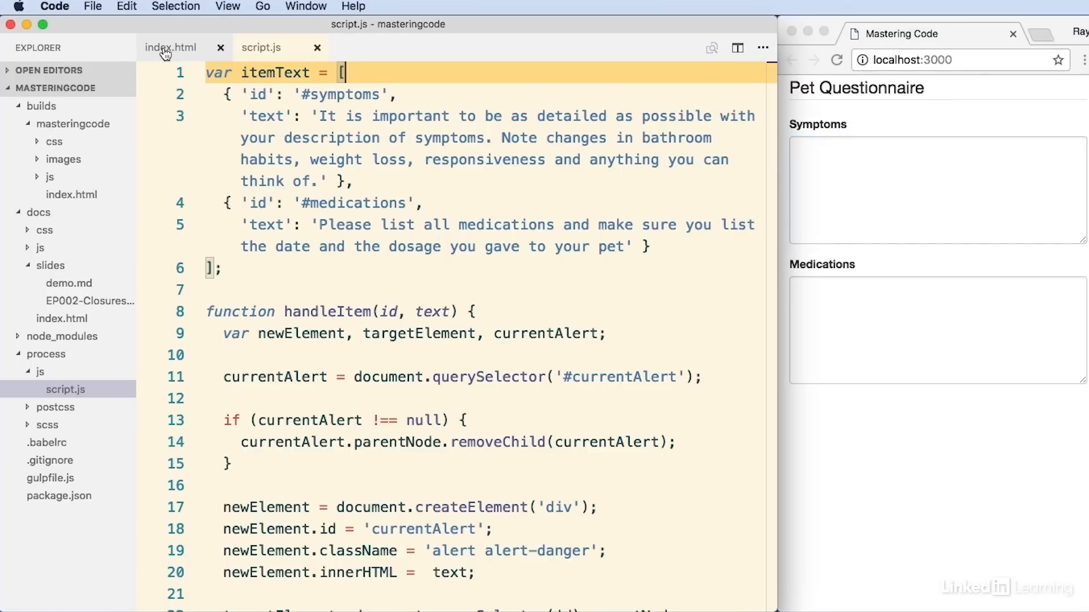
View the page's HTML file, then script.js with the itemText array and handleItem function.
click(170, 48)
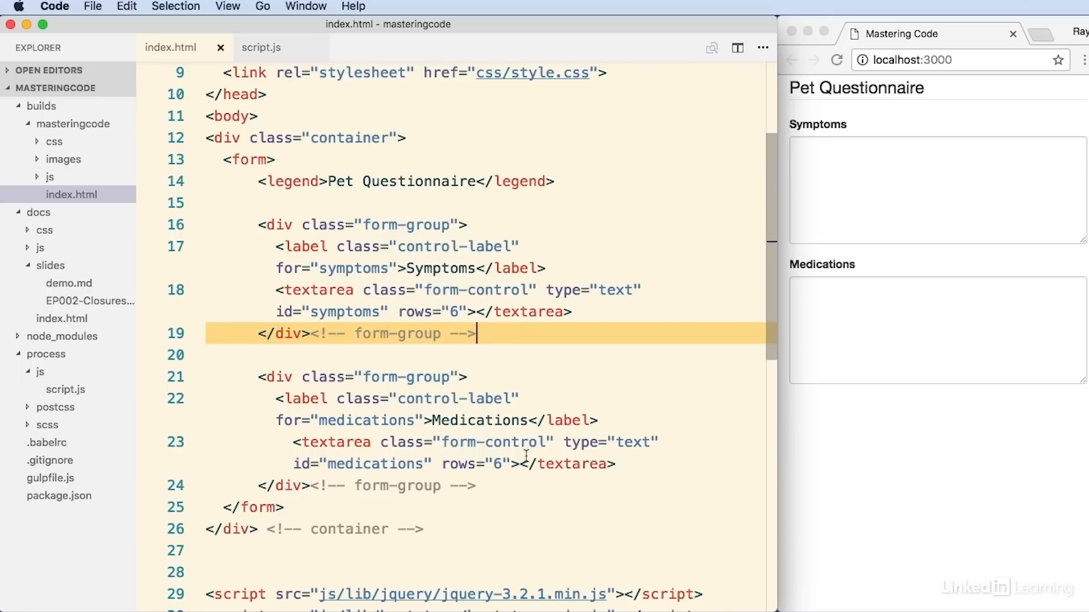
click(262, 48)
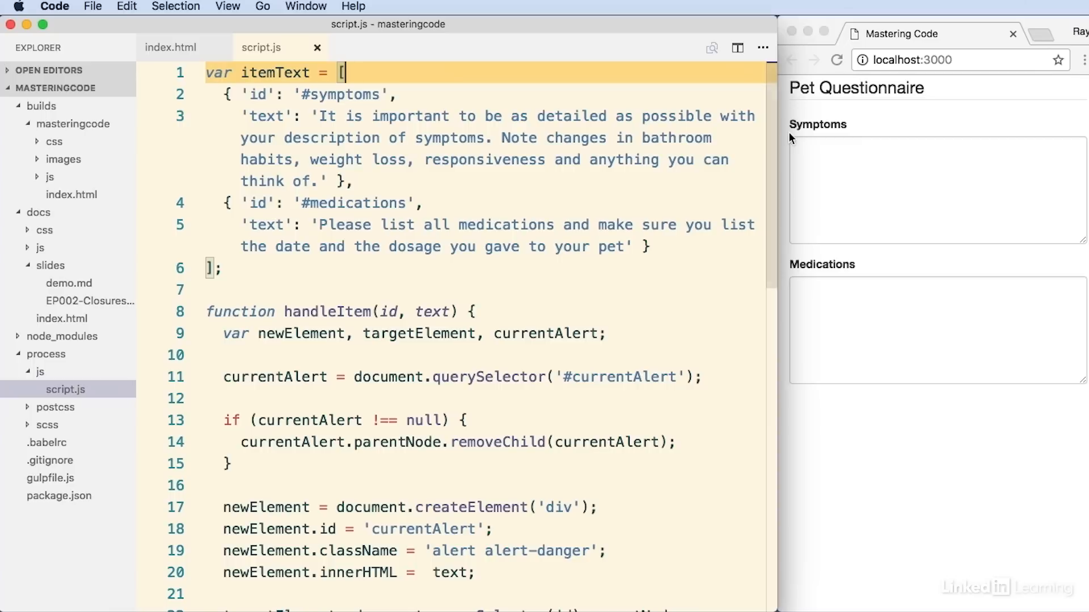
mouse_move(260, 203)
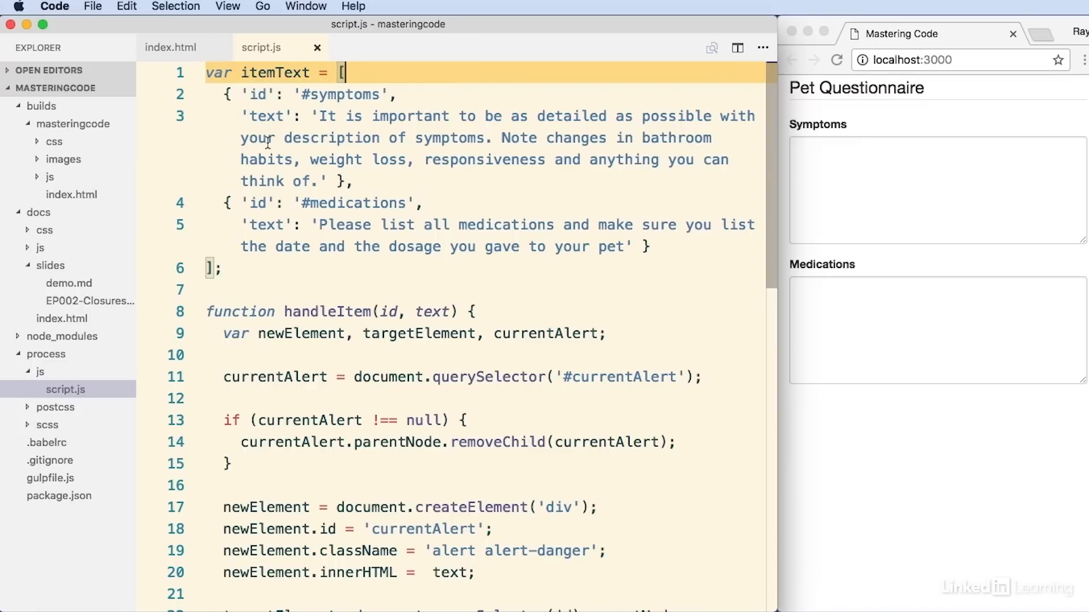
scroll(down, 3)
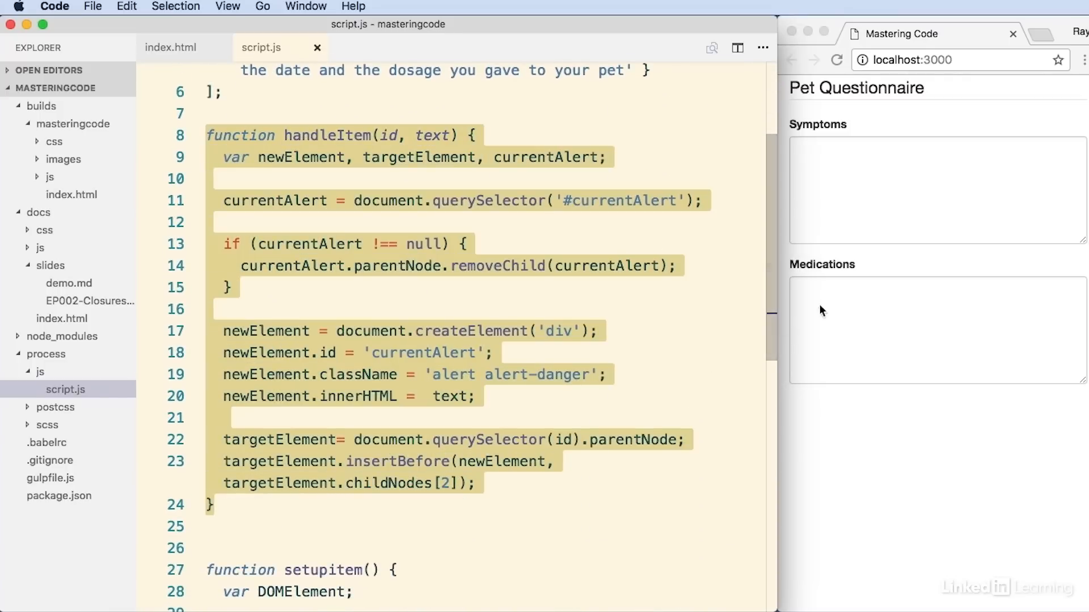
mouse_move(352, 193)
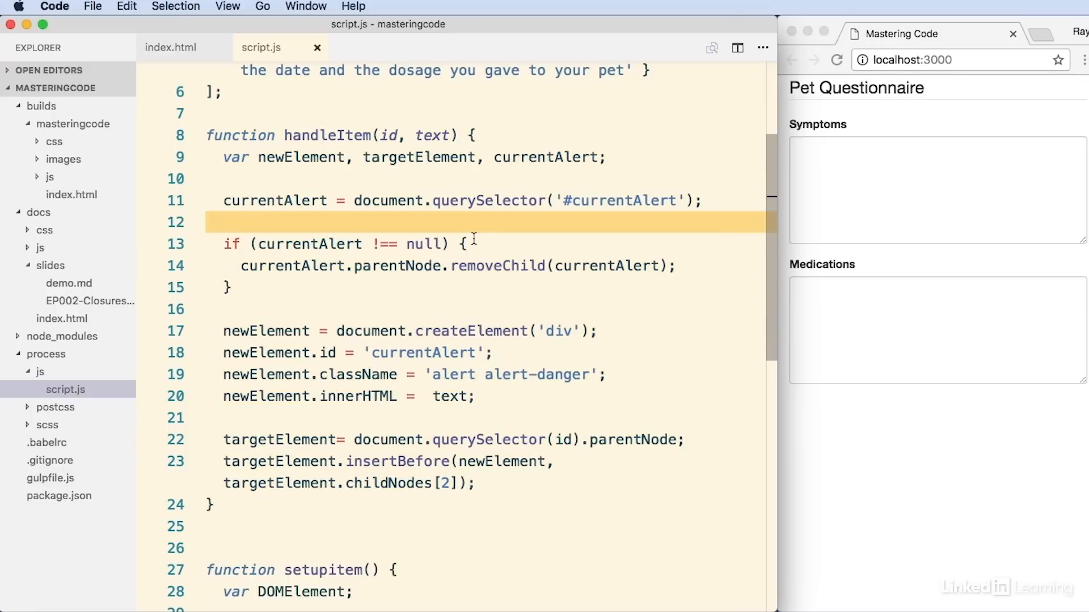
mouse_move(784, 143)
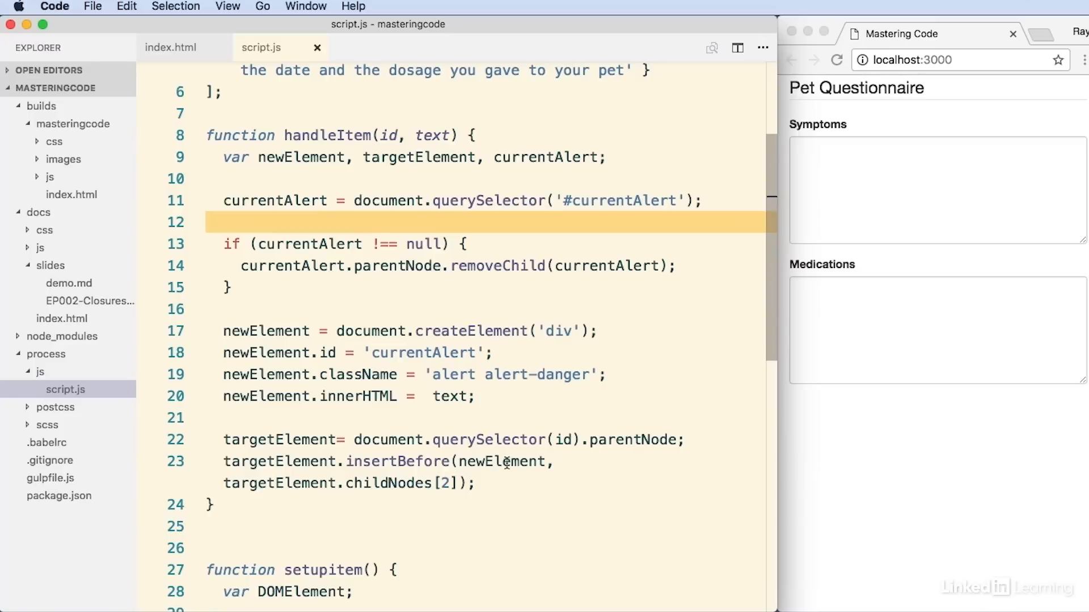
mouse_move(486, 397)
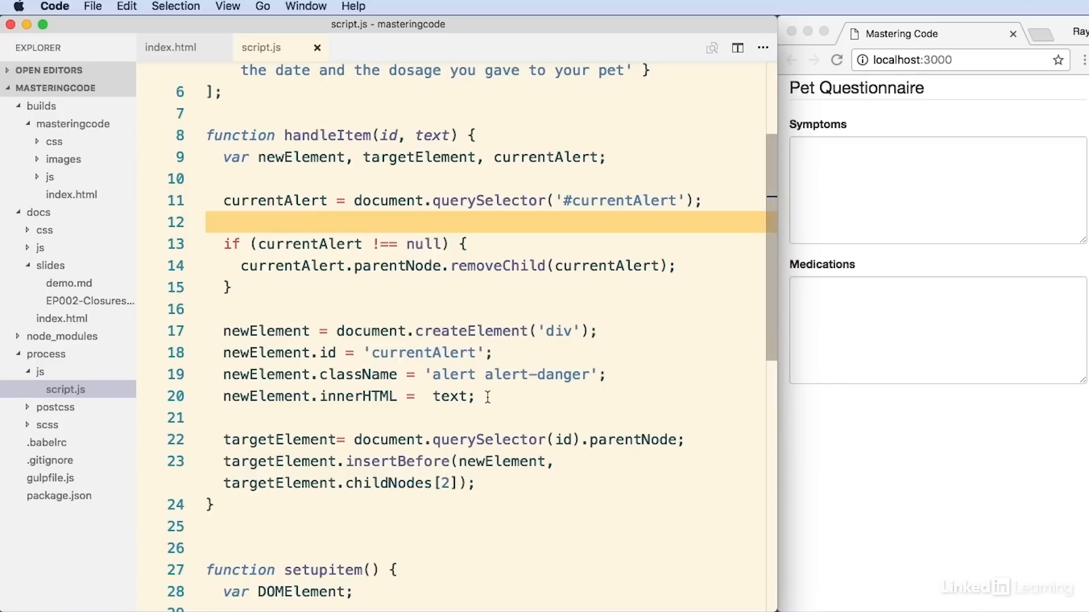
Inside setupitem, write a for loop over i from 0 to itemText.length.
scroll(down, 3)
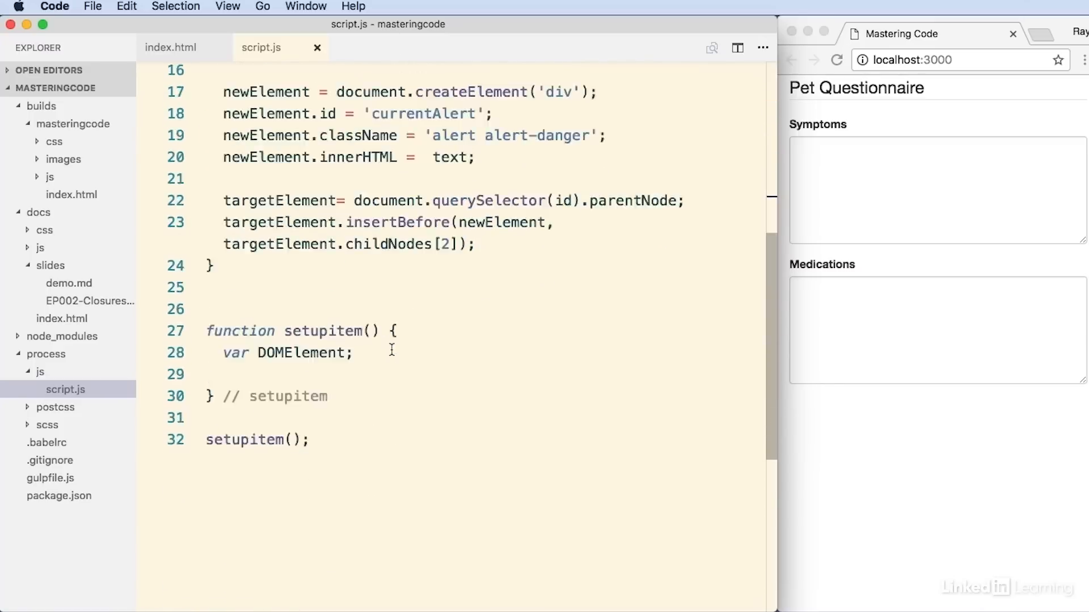
scroll(down, 3)
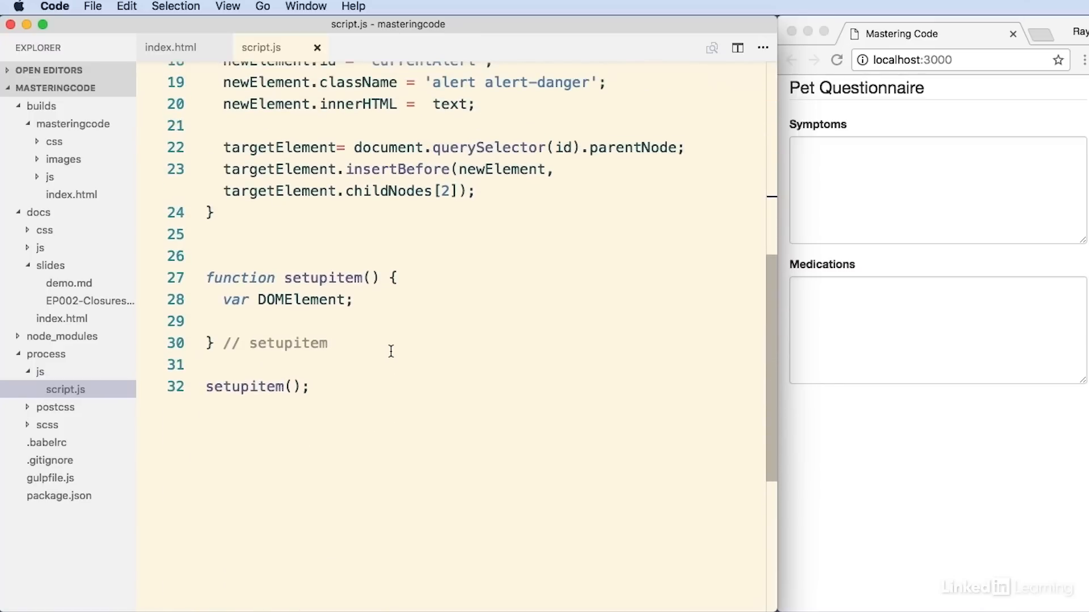
mouse_move(397, 341)
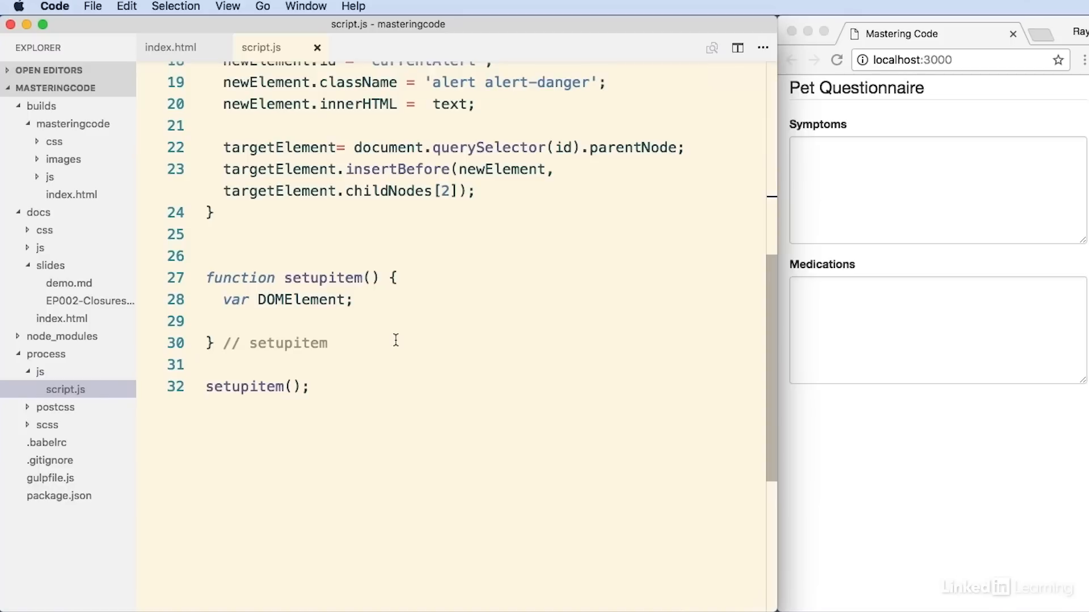
mouse_move(382, 326)
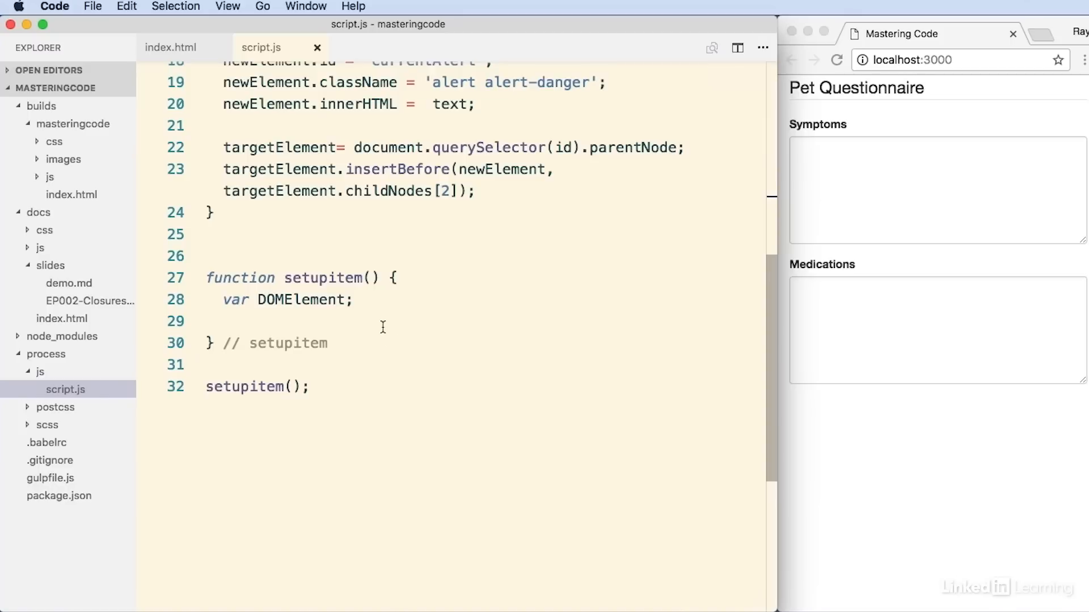
mouse_move(654, 301)
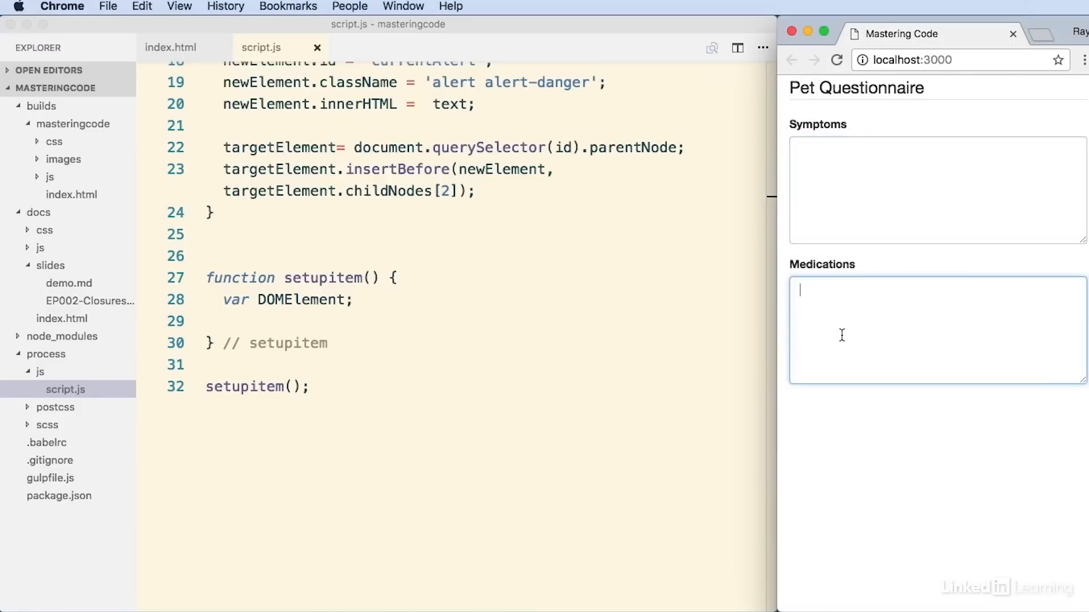
click(453, 321)
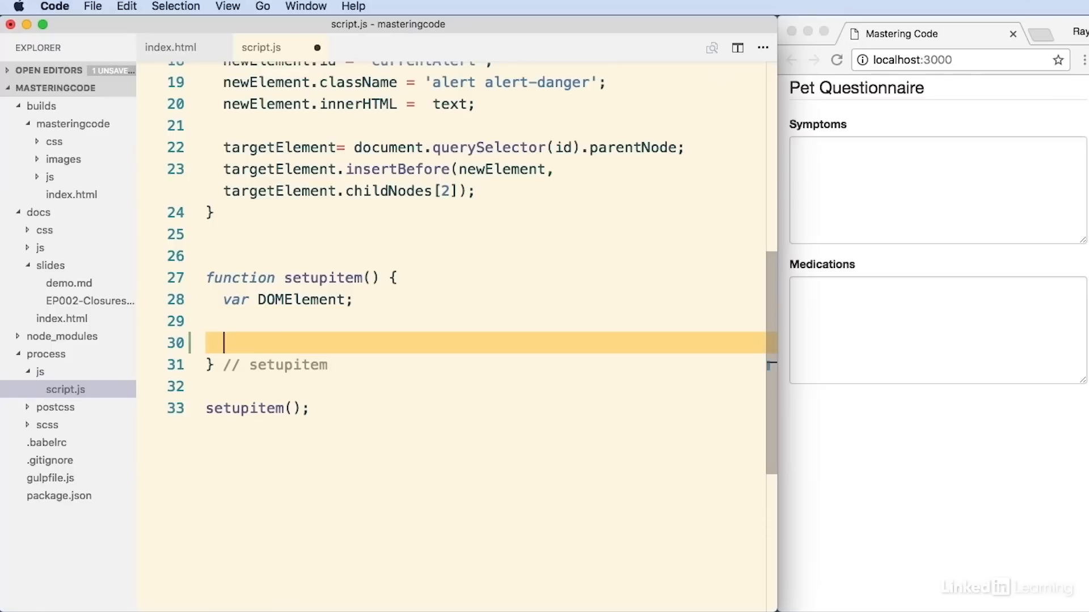
key(enter)
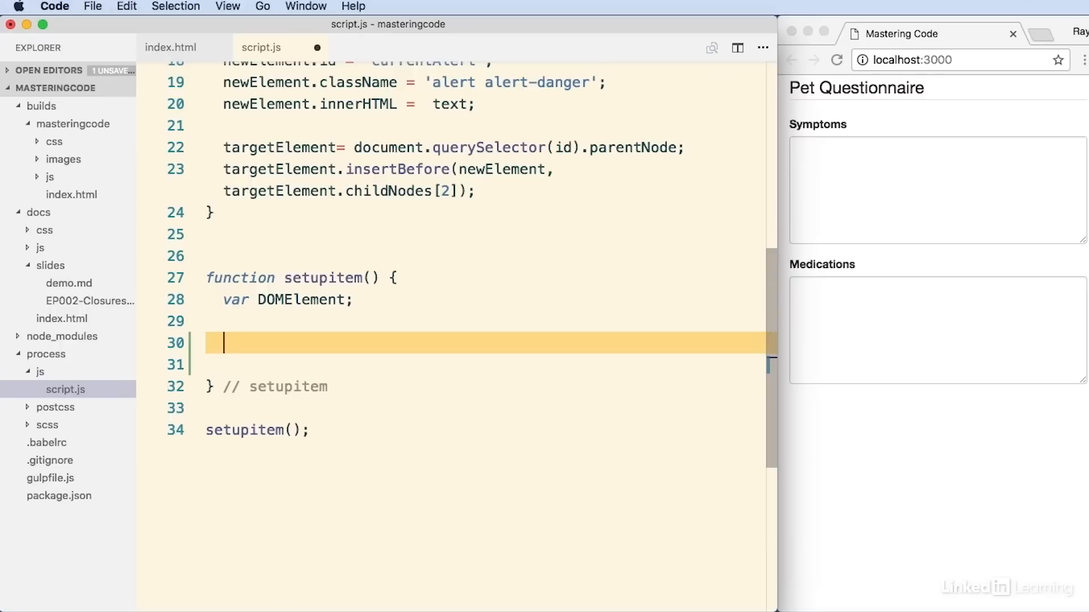
text(for (var)
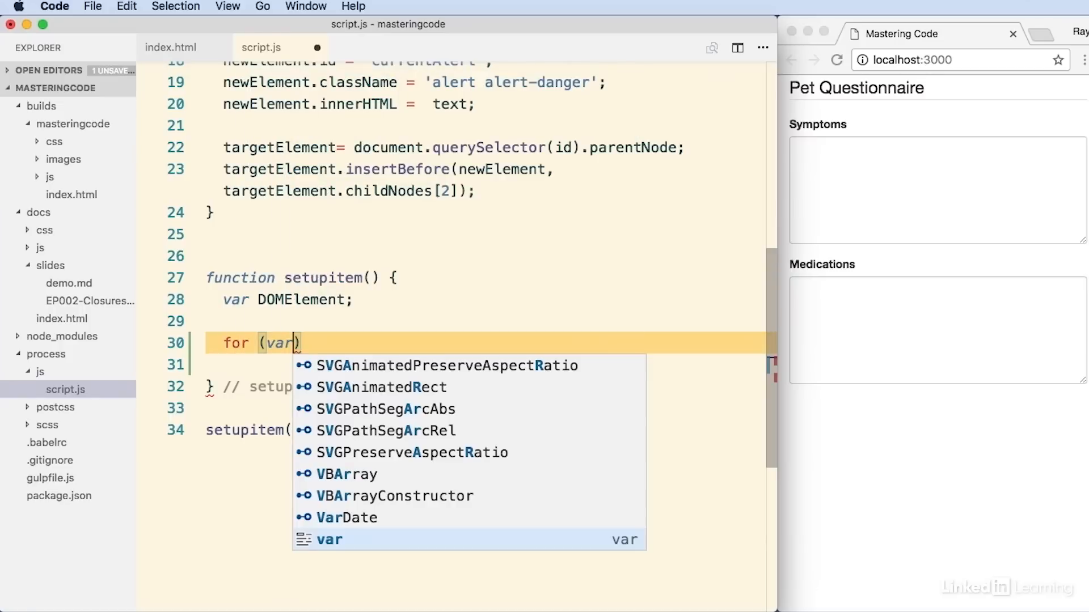
text(i = 0)
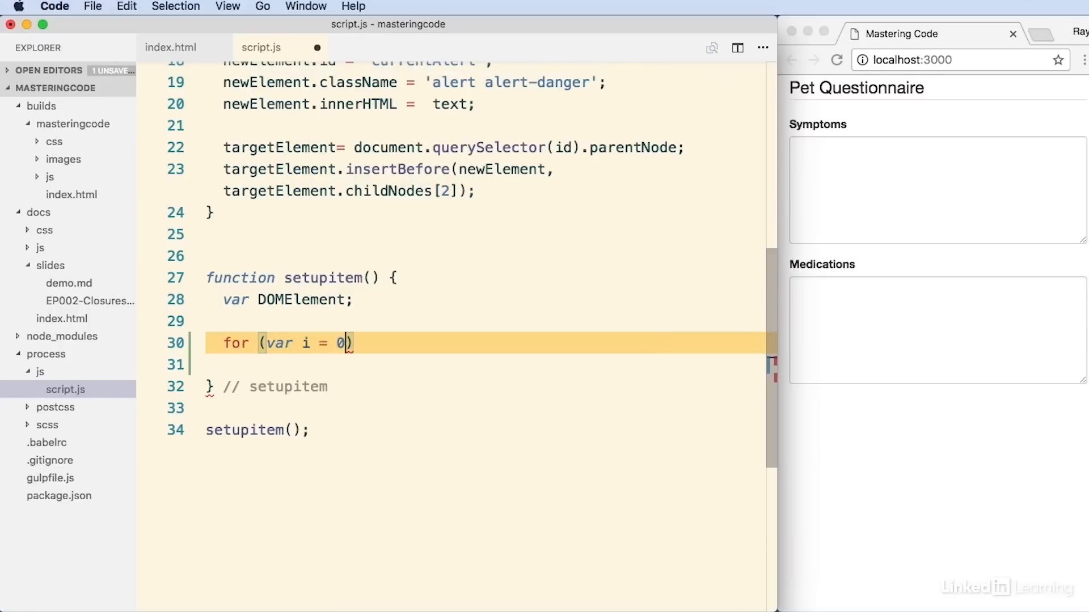
text(; i < itemText.length;)
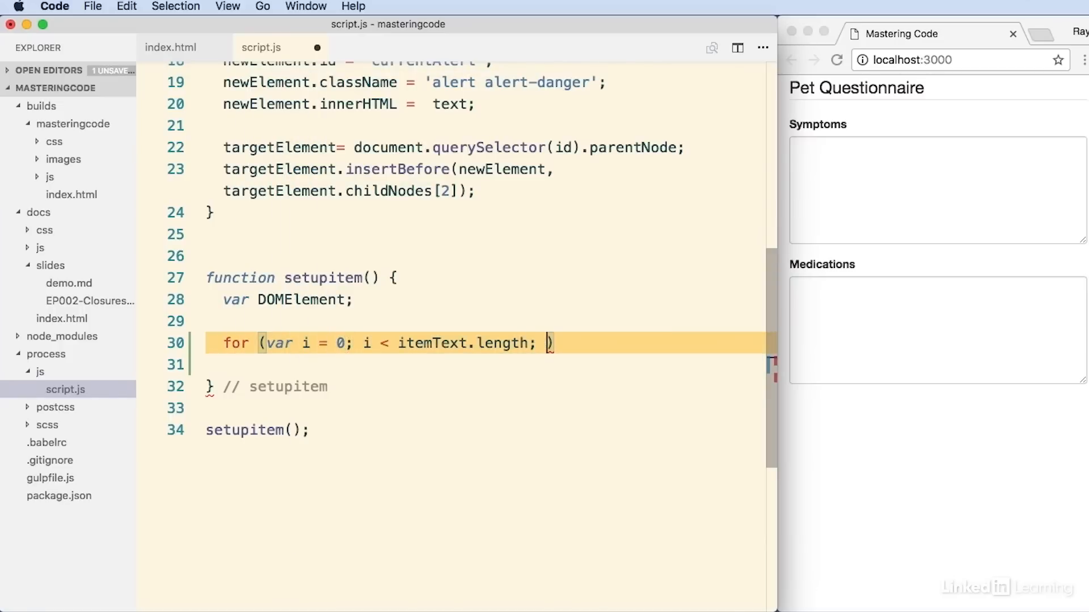
text(i)
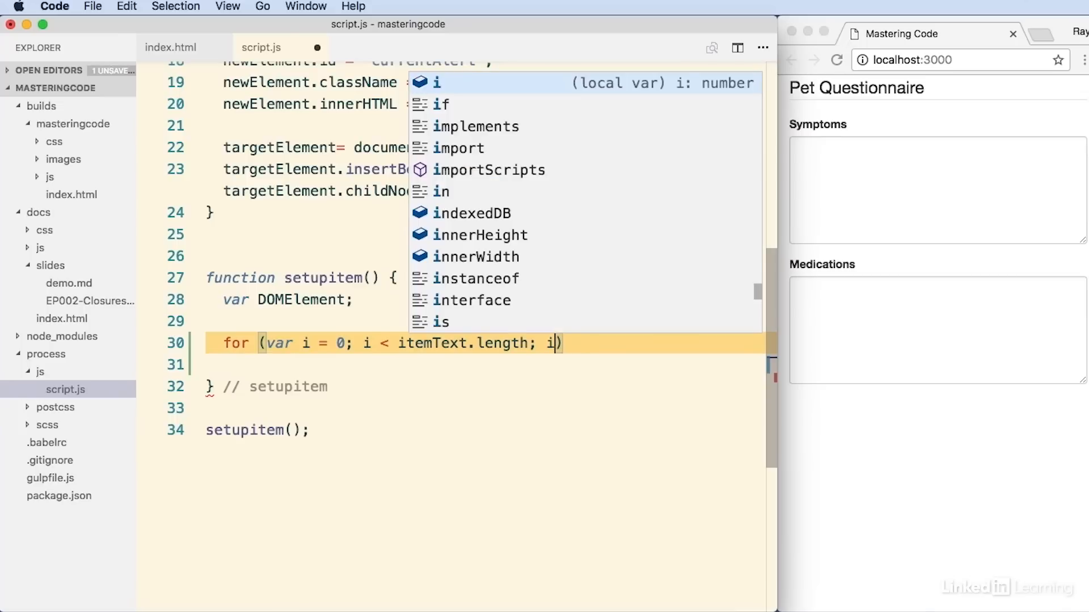
text(++)
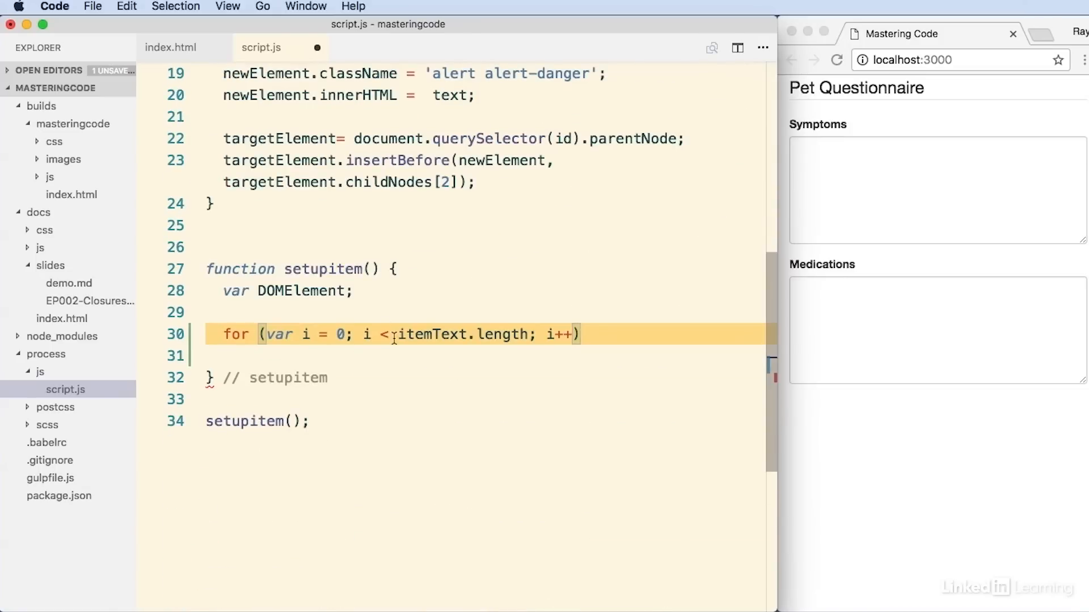
text({)
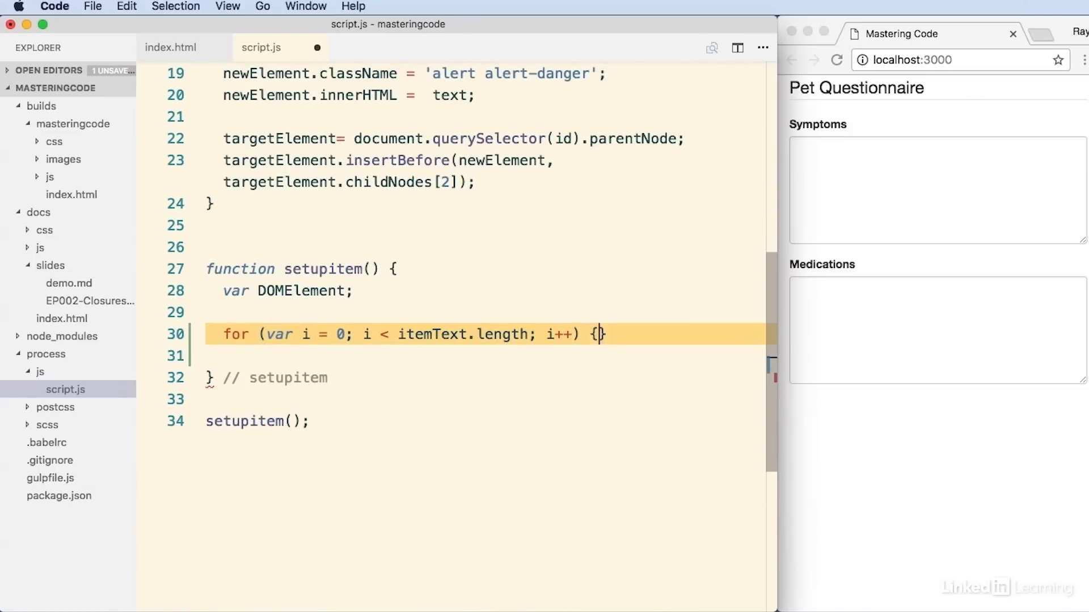
key(enter)
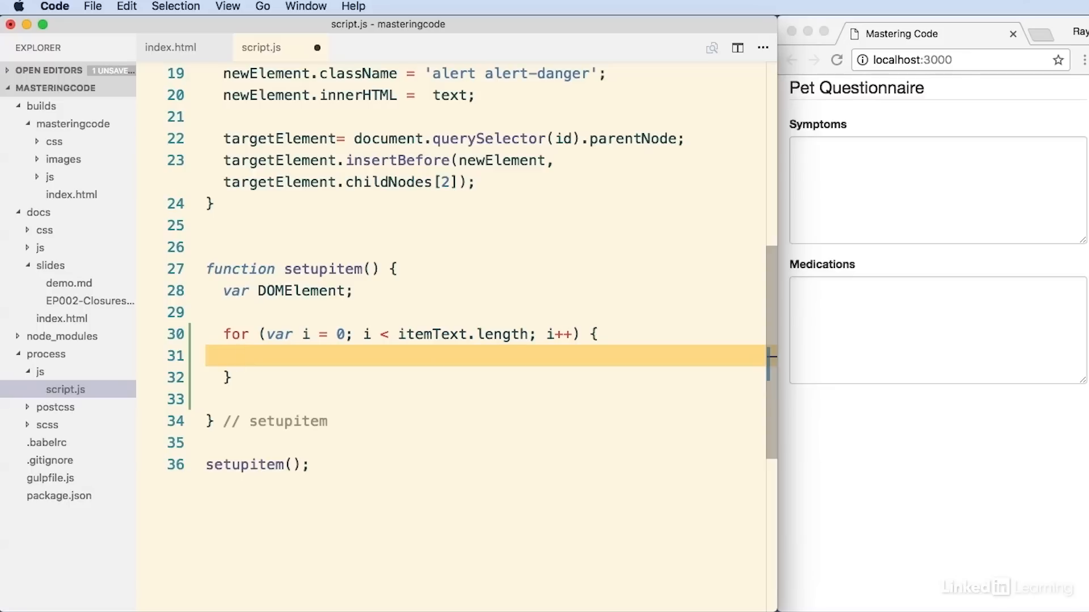
In the loop body assign DOMElement = document.querySelector(itemText[i].id).
text(DOMElement =)
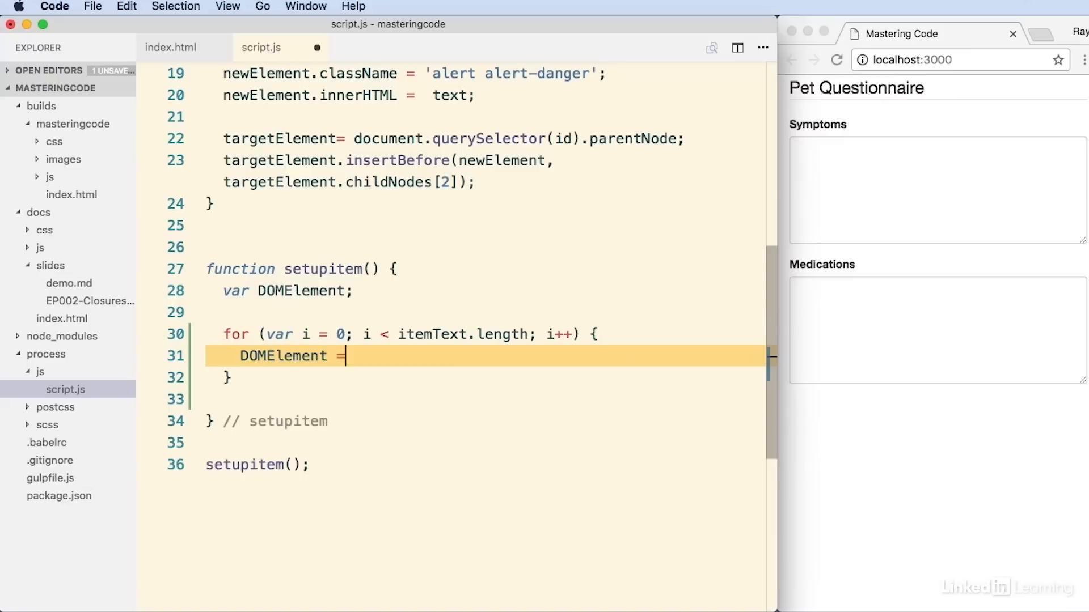
text(documentl)
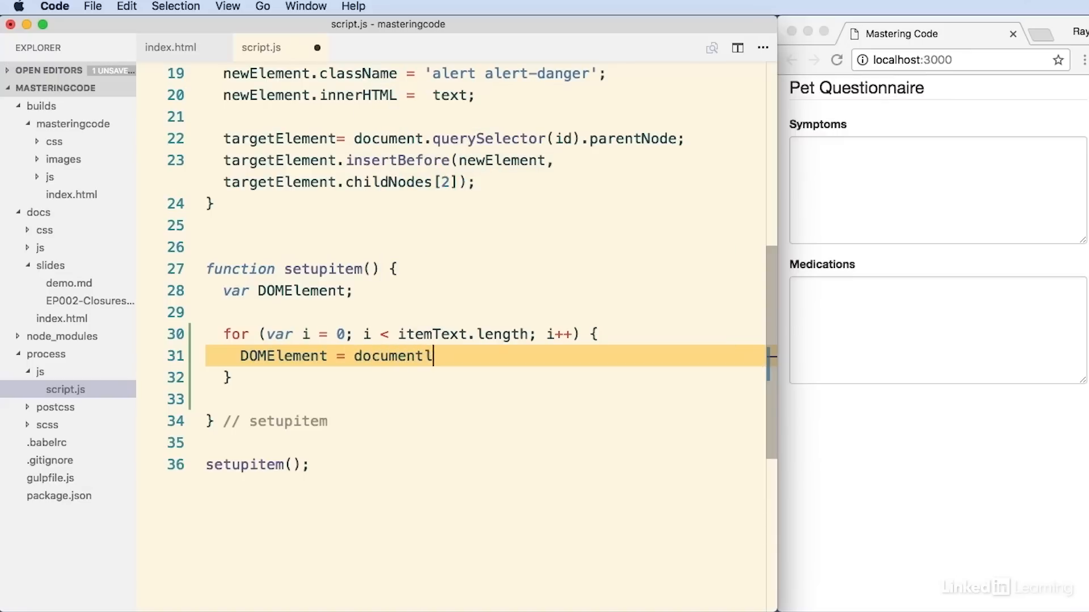
text(.query)
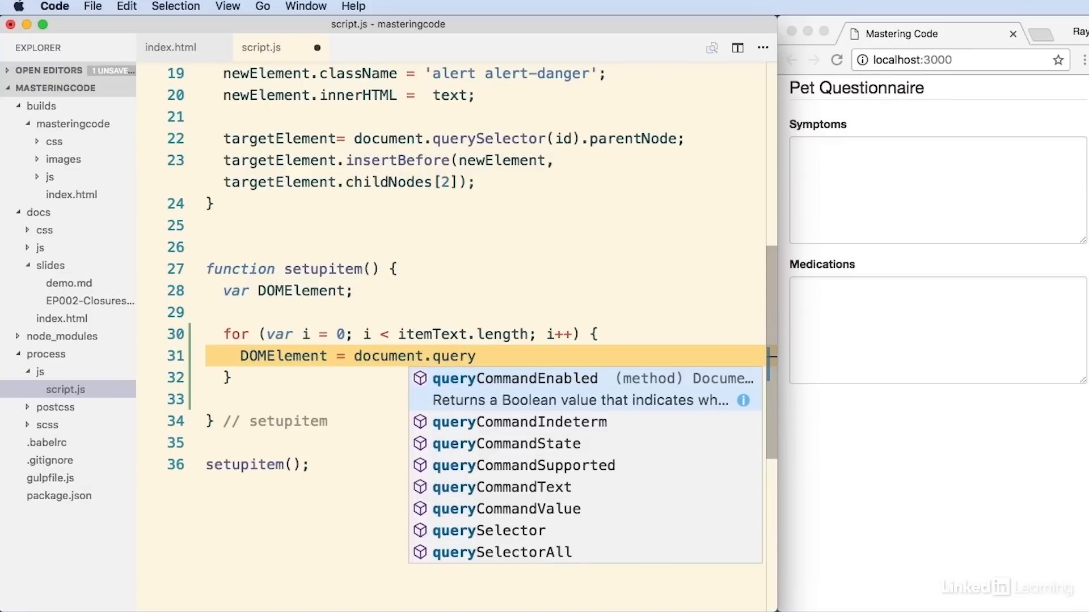
click(488, 530)
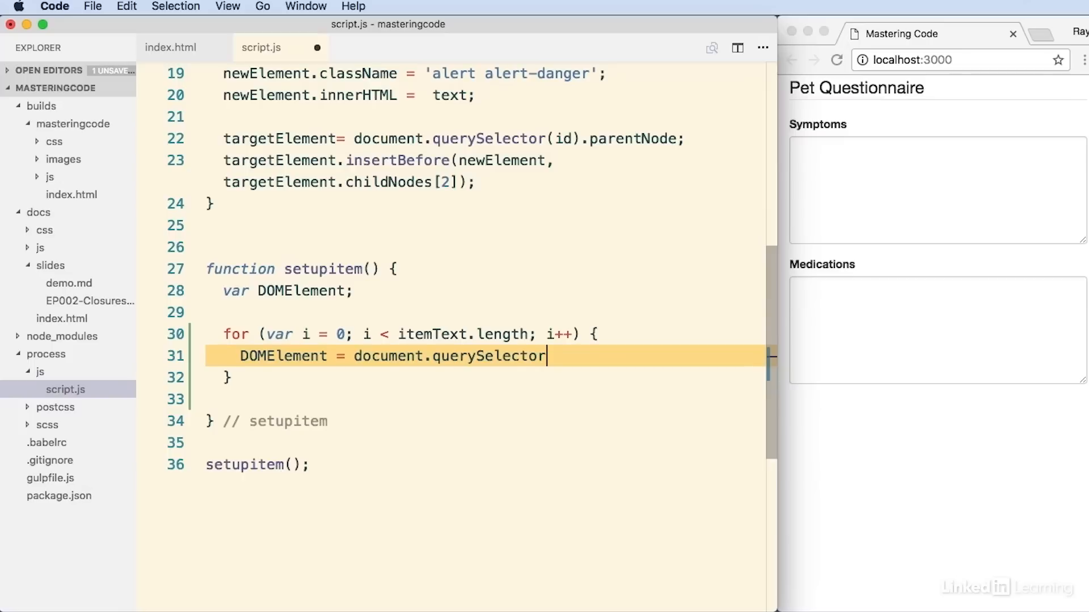
text((it)
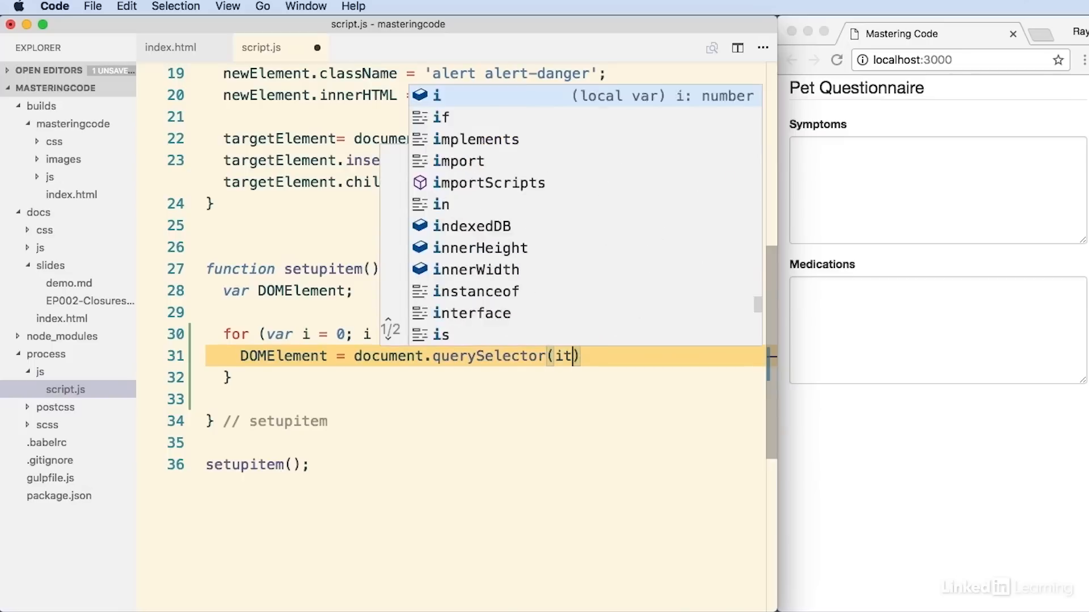
text(emText)
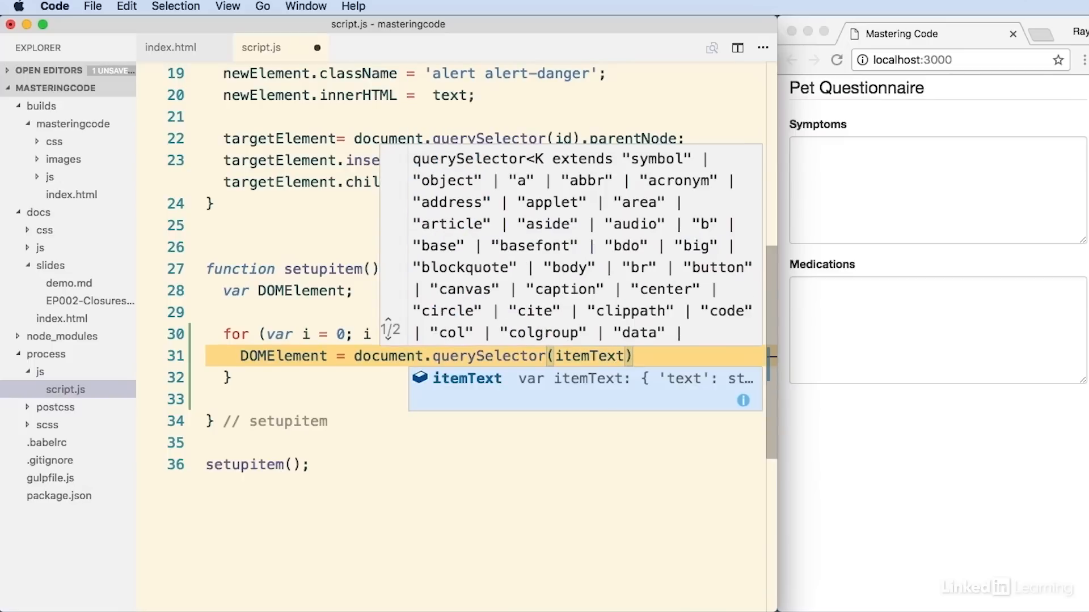
text([i])
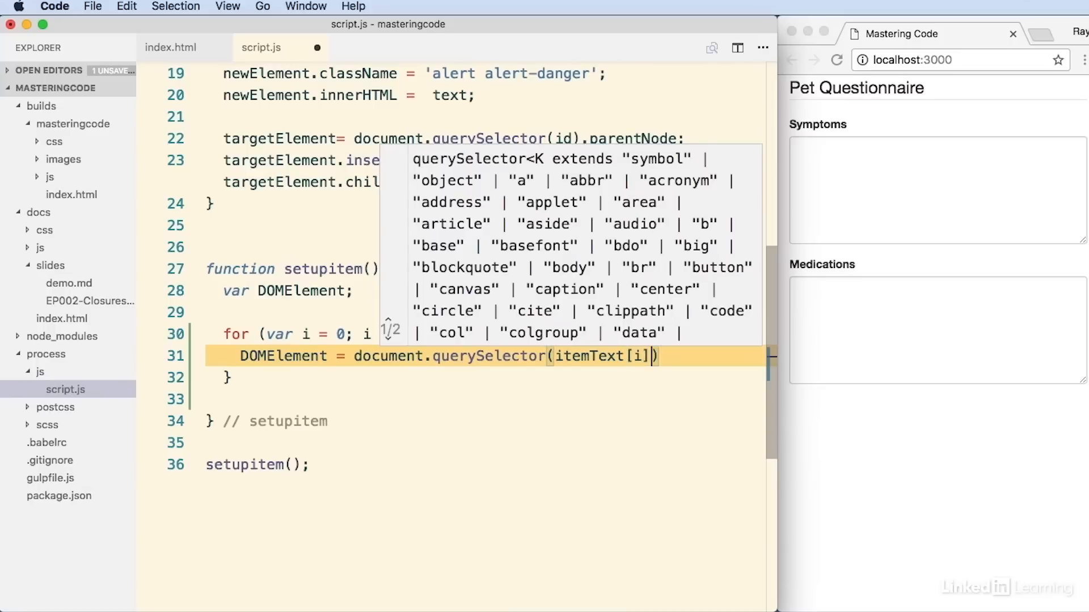
text(.id)
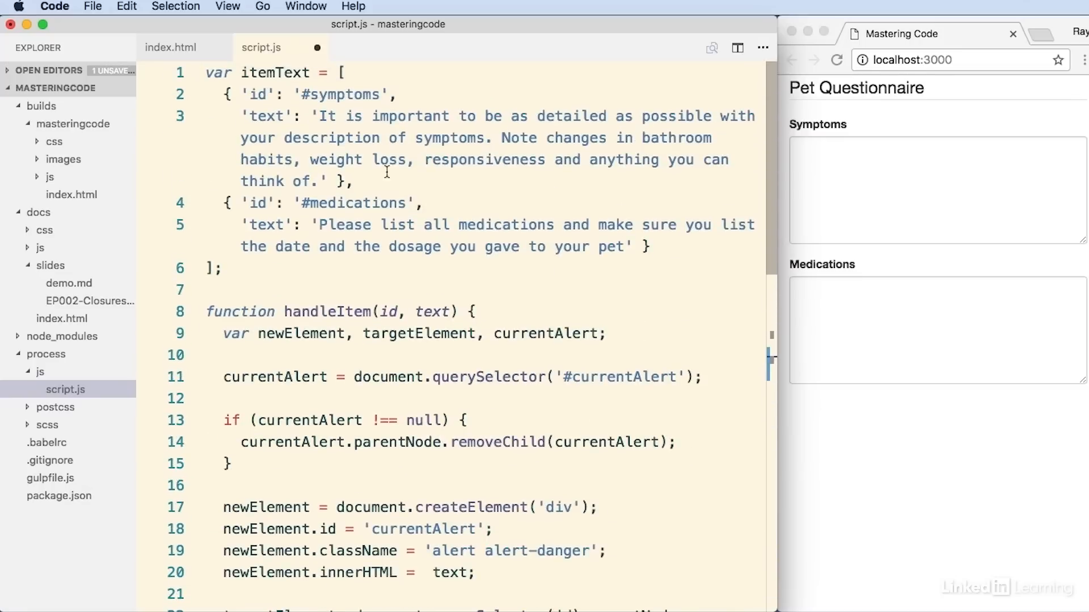
double_click(339, 94)
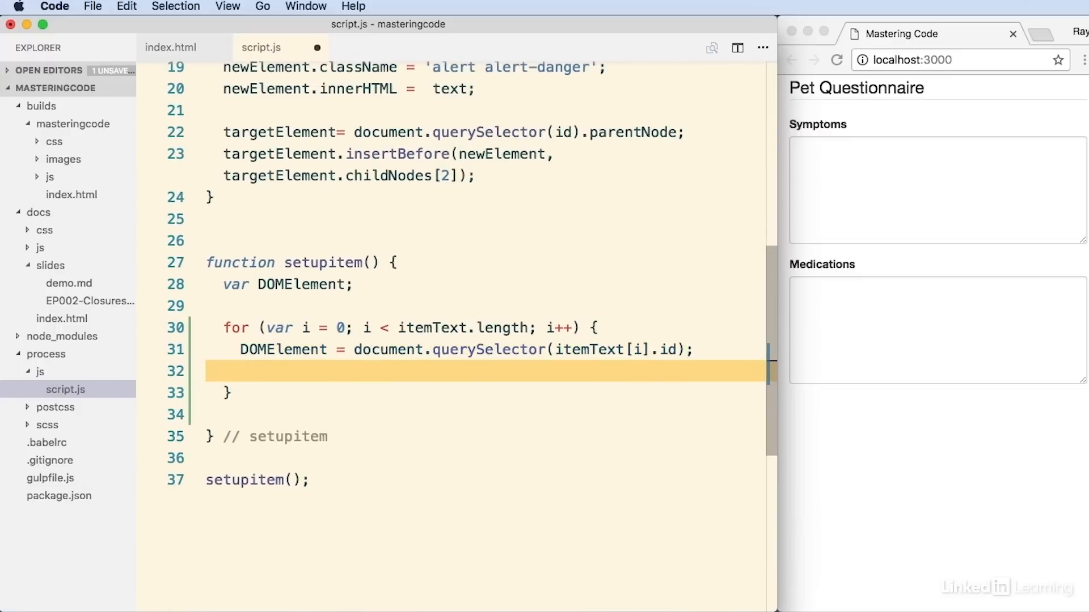
Add DOMElement.addEventListener('focus', initItem(itemText[i].id, itemText[i].text)) in the loop.
text(DOMElement.addEventListener()
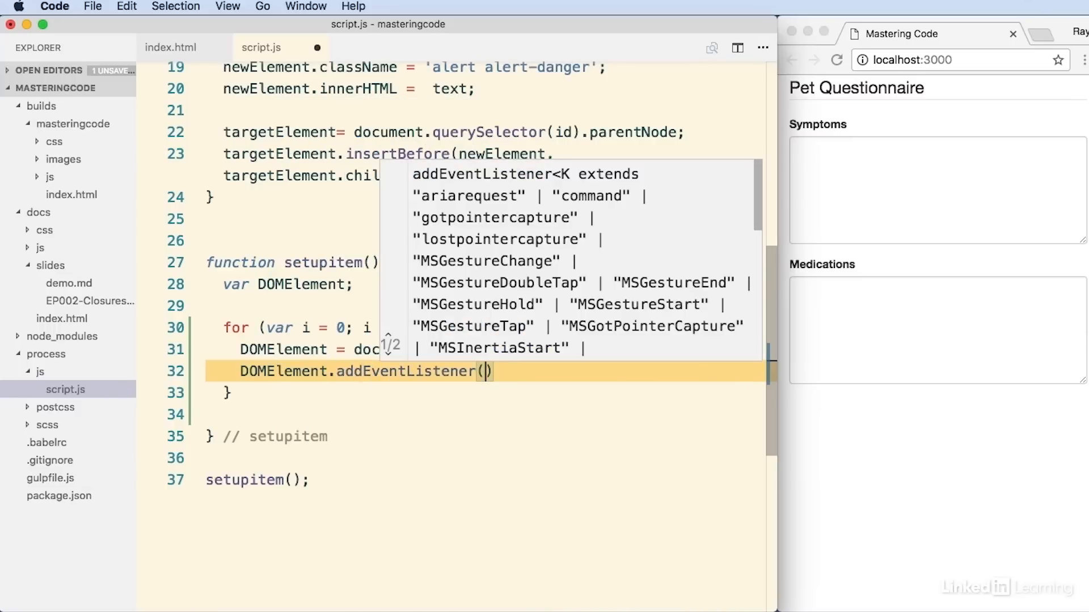
text('focus')
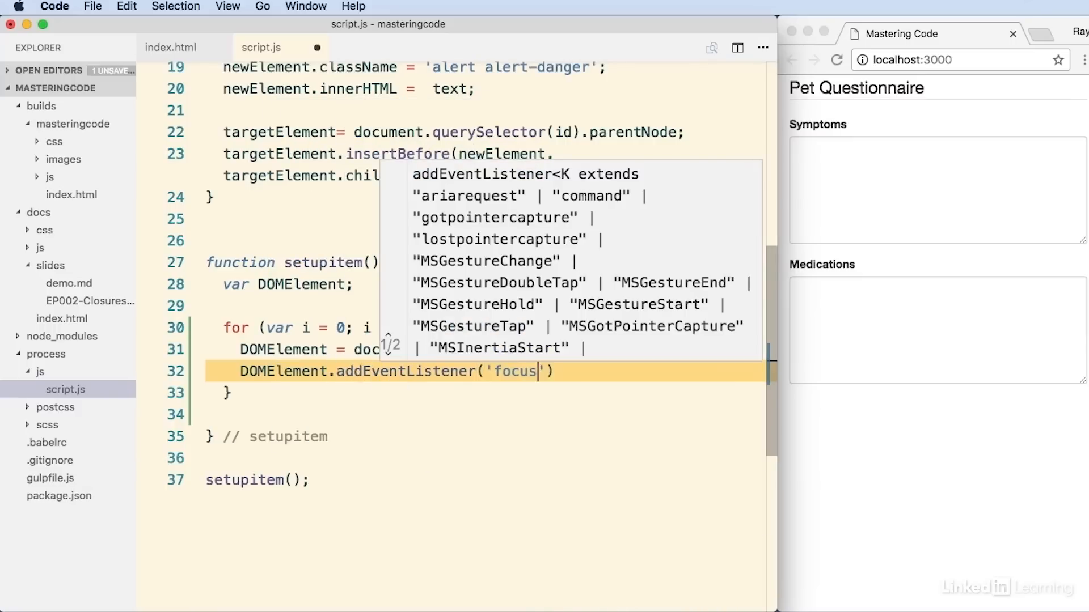
text(')
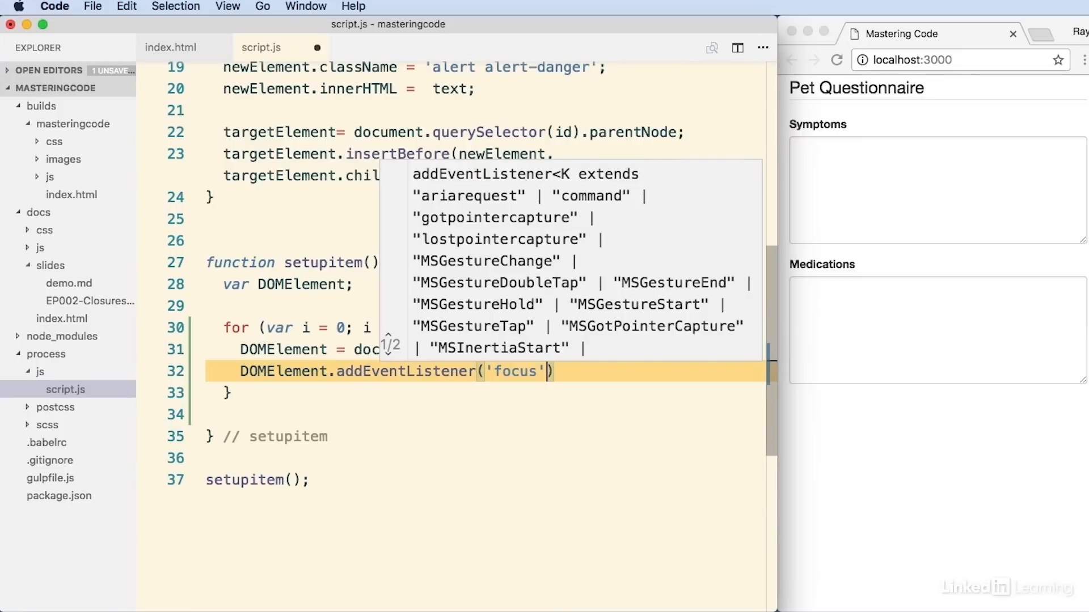
text(,)
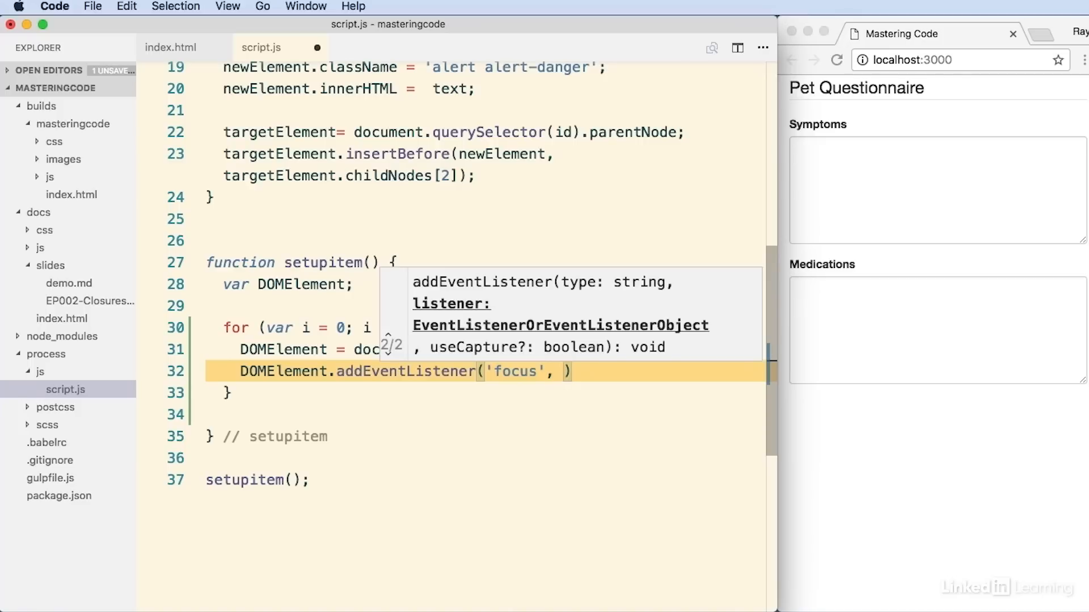
text(initItem()
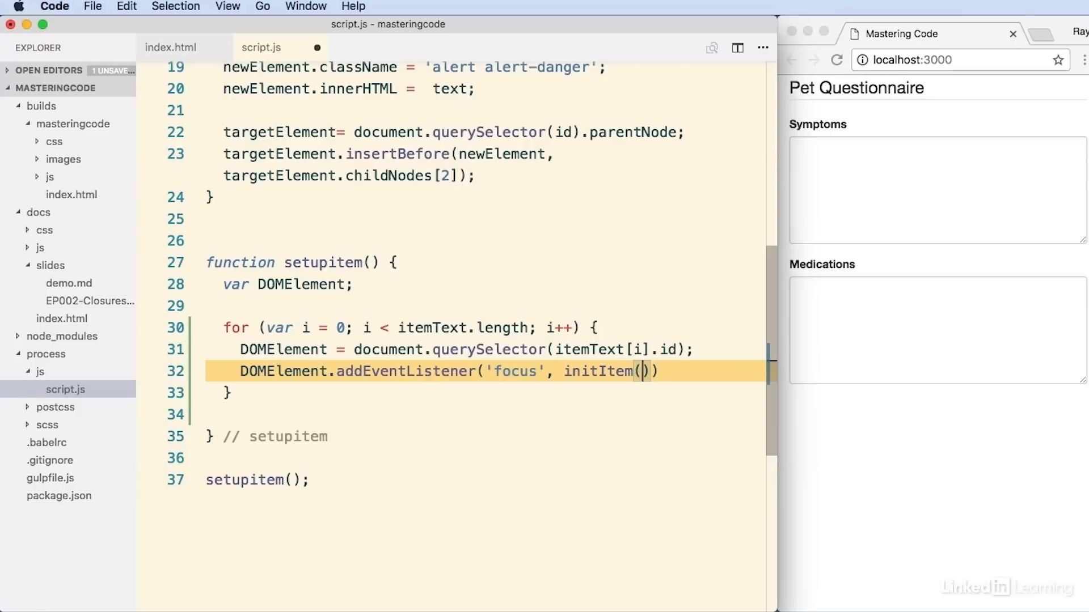
text(itemT)
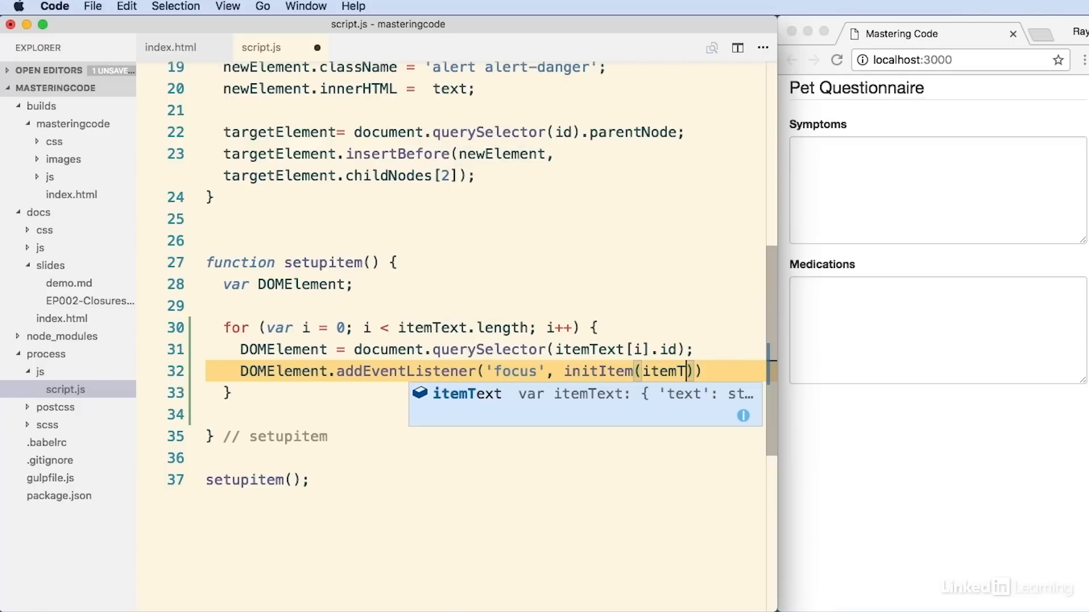
text(xt[)
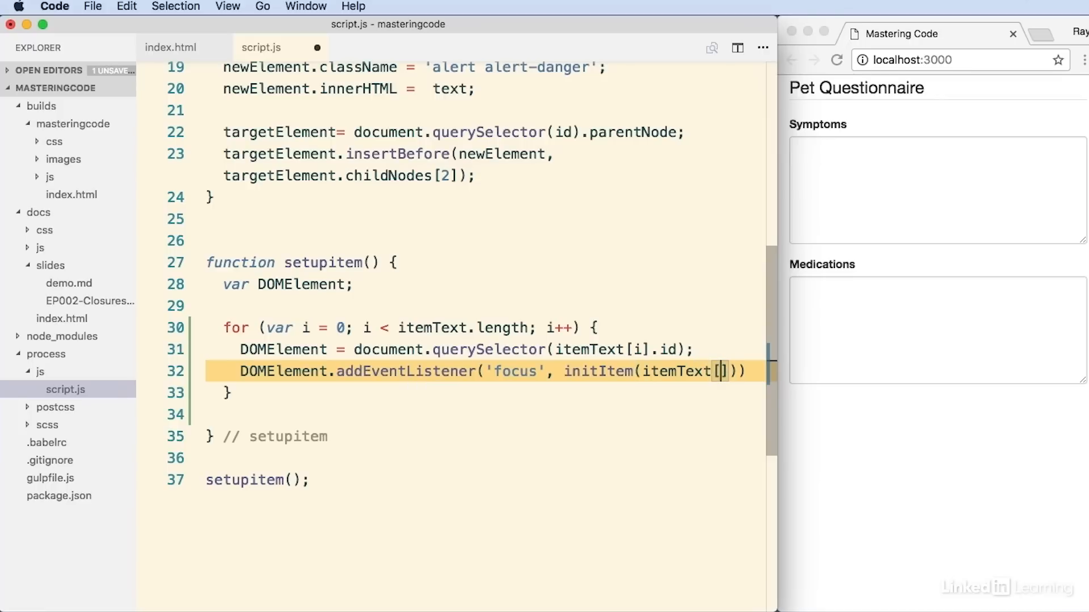
text(.id)
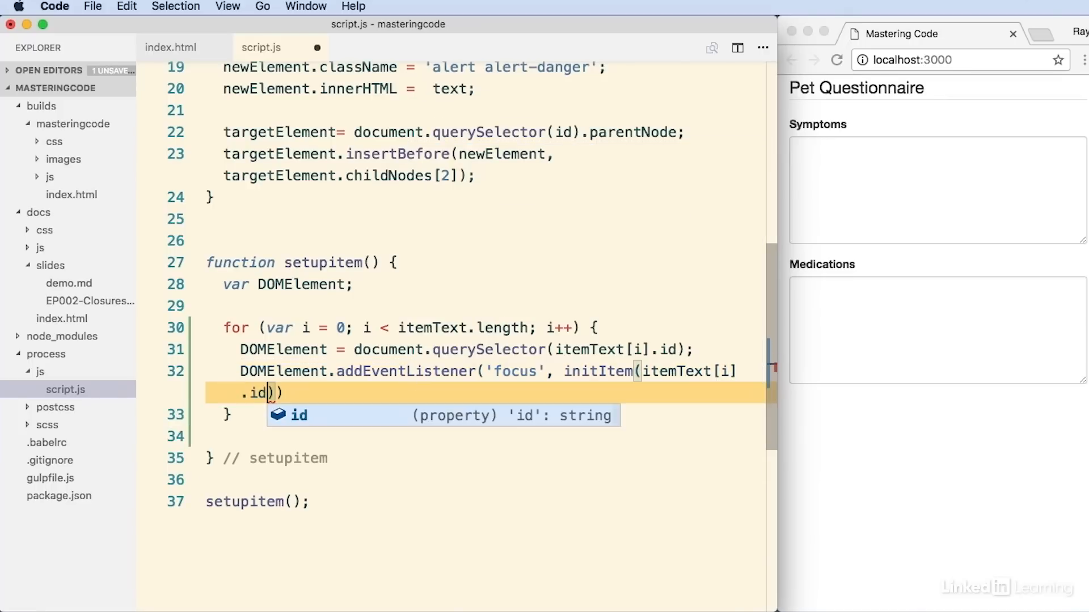
text(, itemText[i)
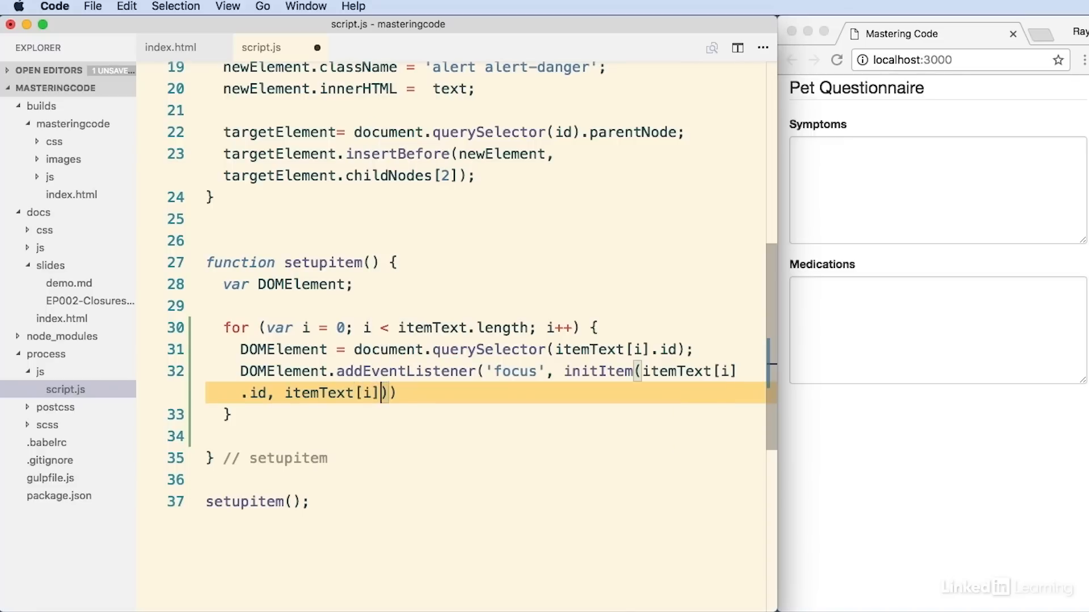
text(.text)
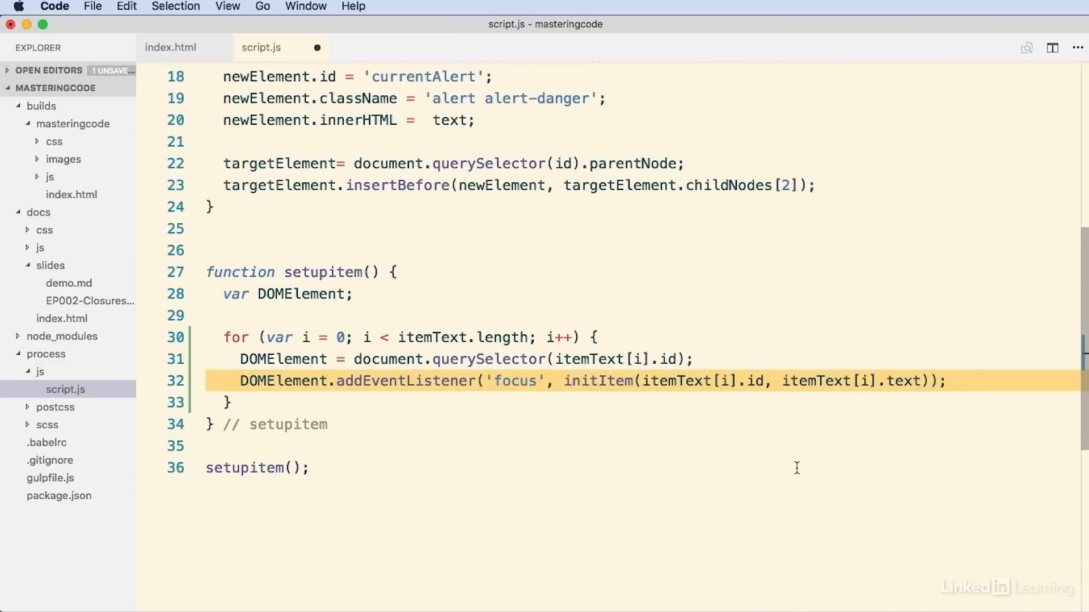
mouse_move(307, 338)
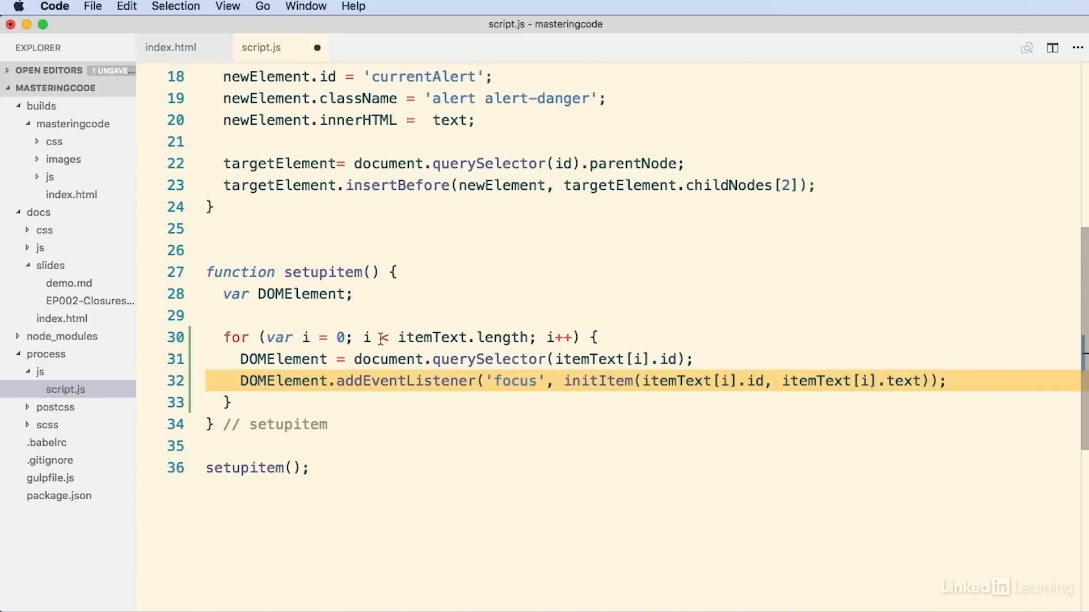
Select the initItem call in the listener line to inspect it.
click(948, 381)
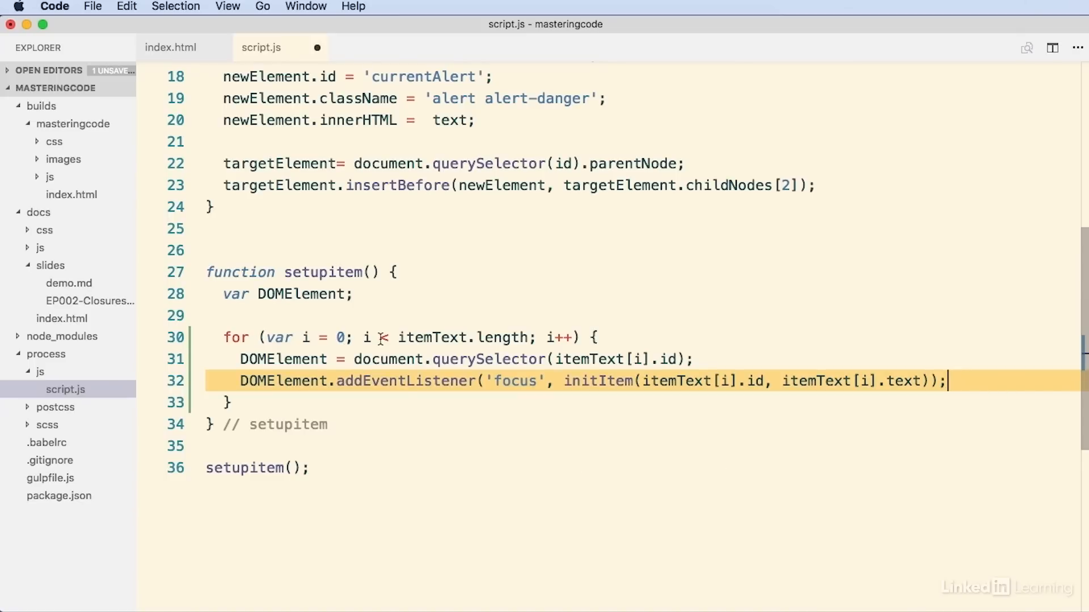
double_click(593, 381)
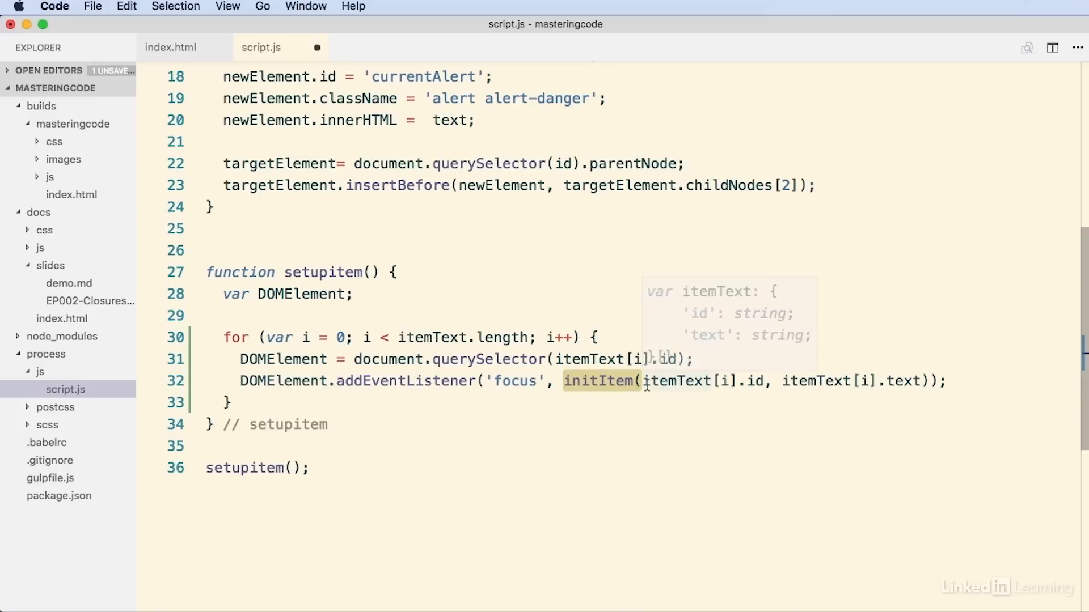
mouse_move(314, 338)
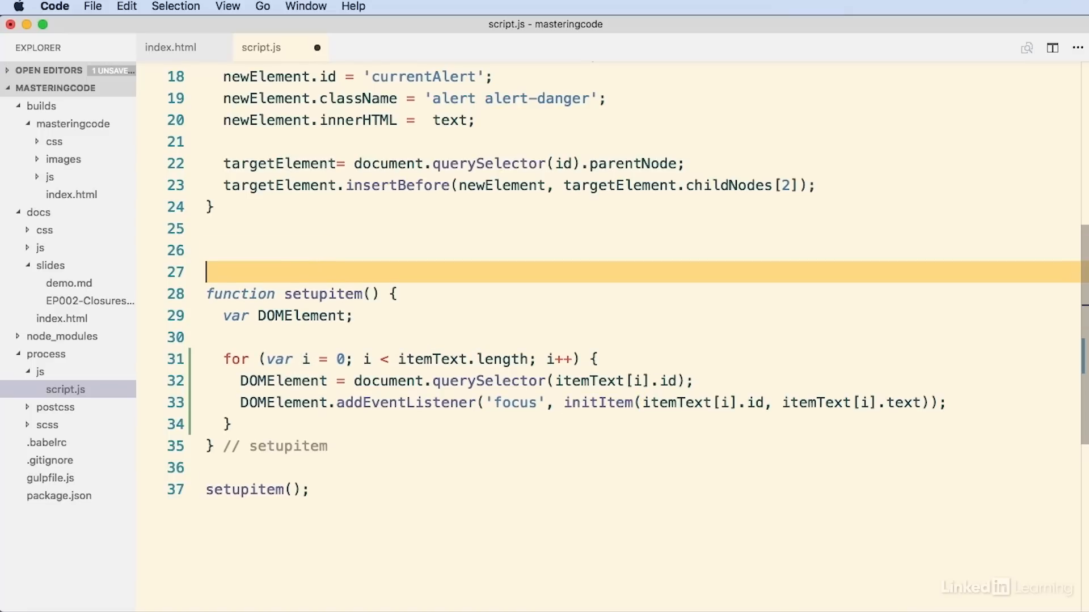
Define initItem(id, text) returning a function that calls handleItem(id, text).
text(functi)
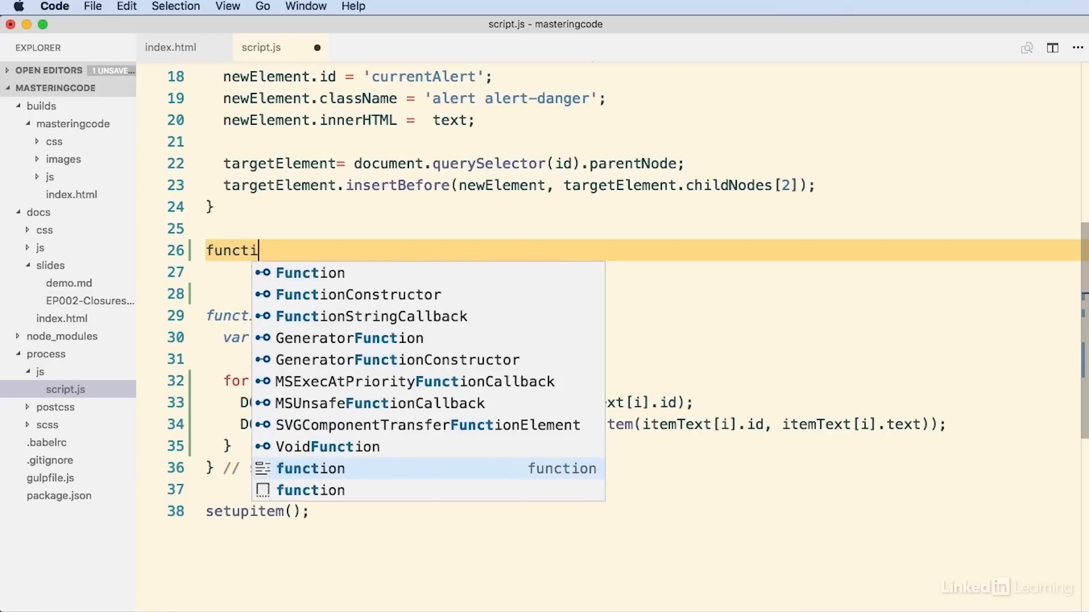
text(on initItem(id,)
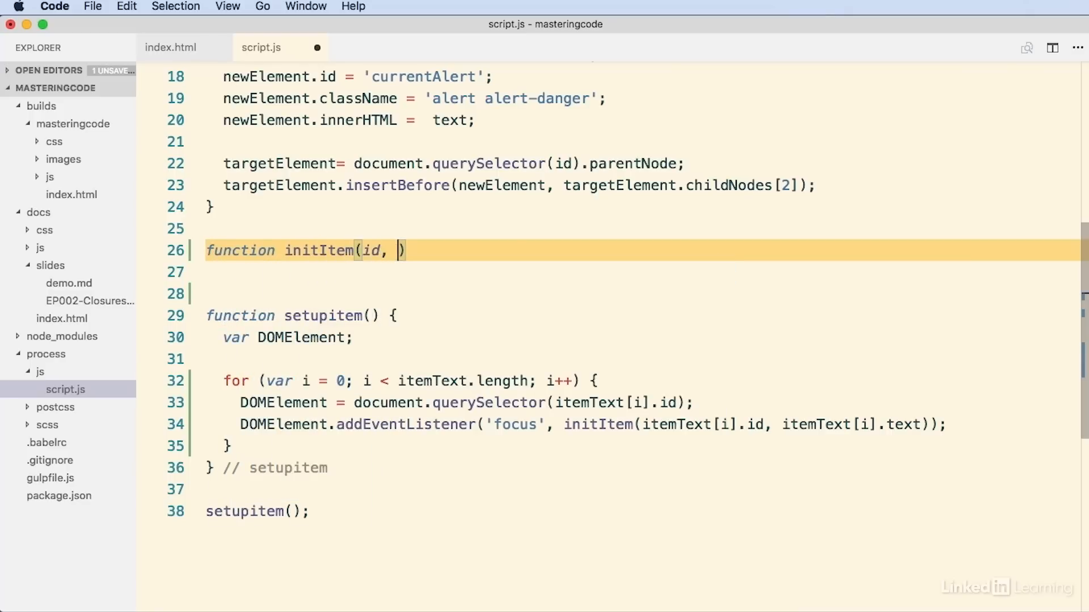
text(text)
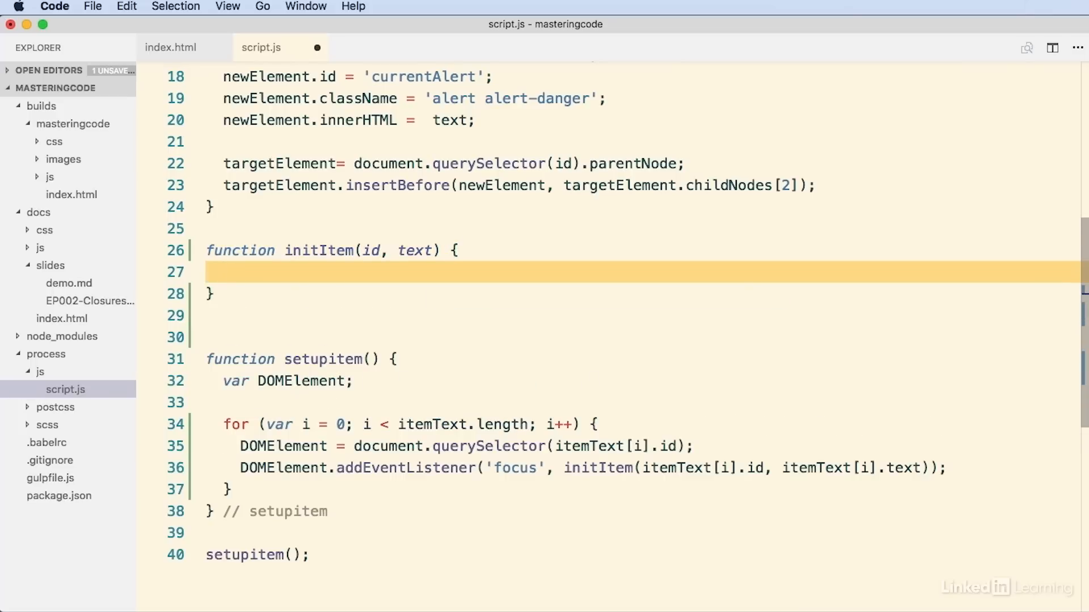
text(r)
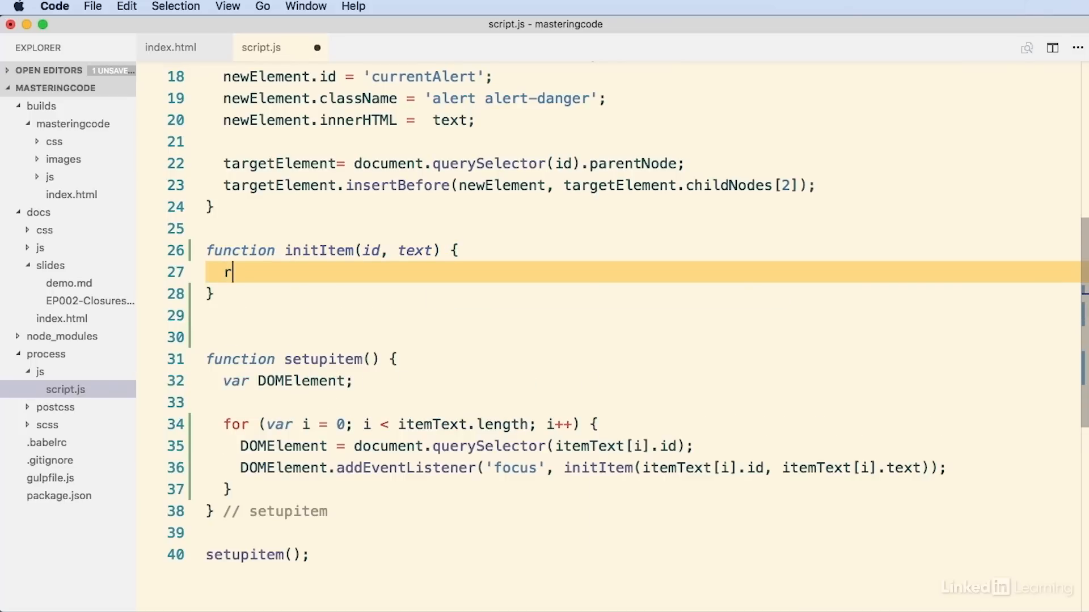
text(eturn)
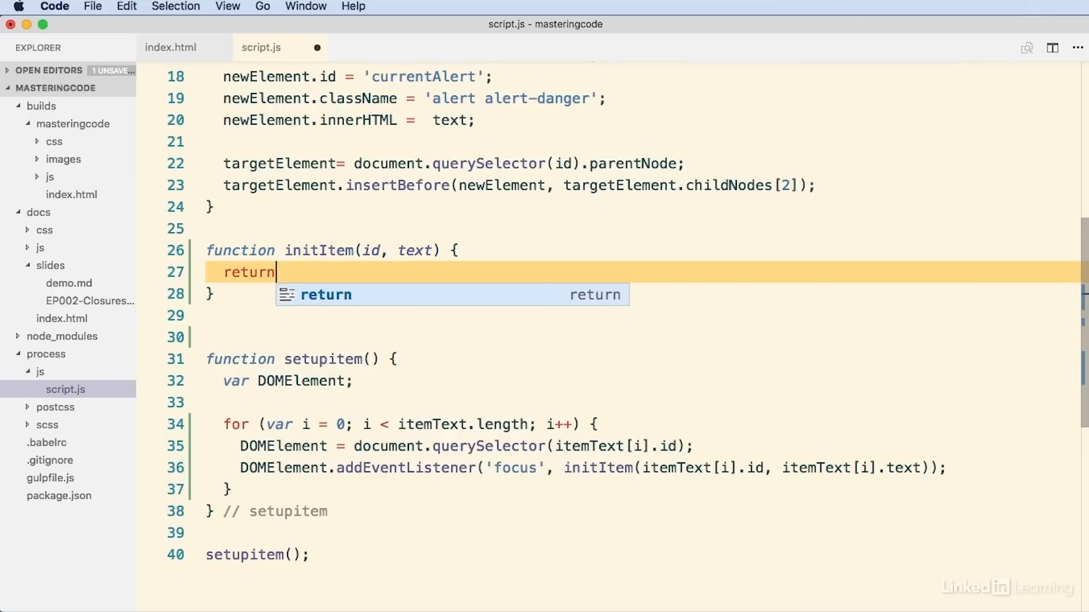
text(fu)
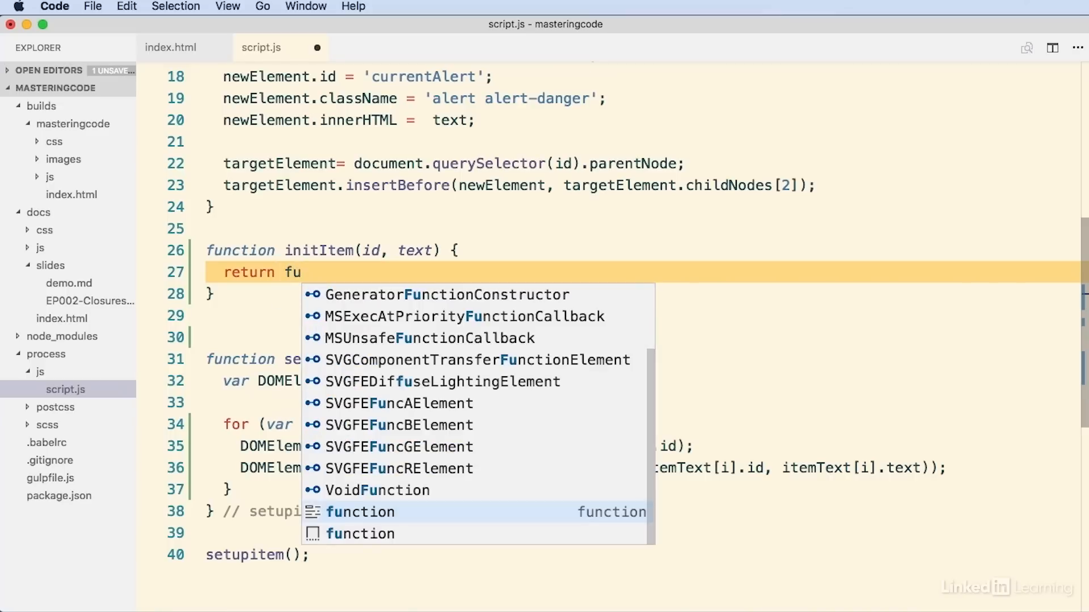
text(nction() {)
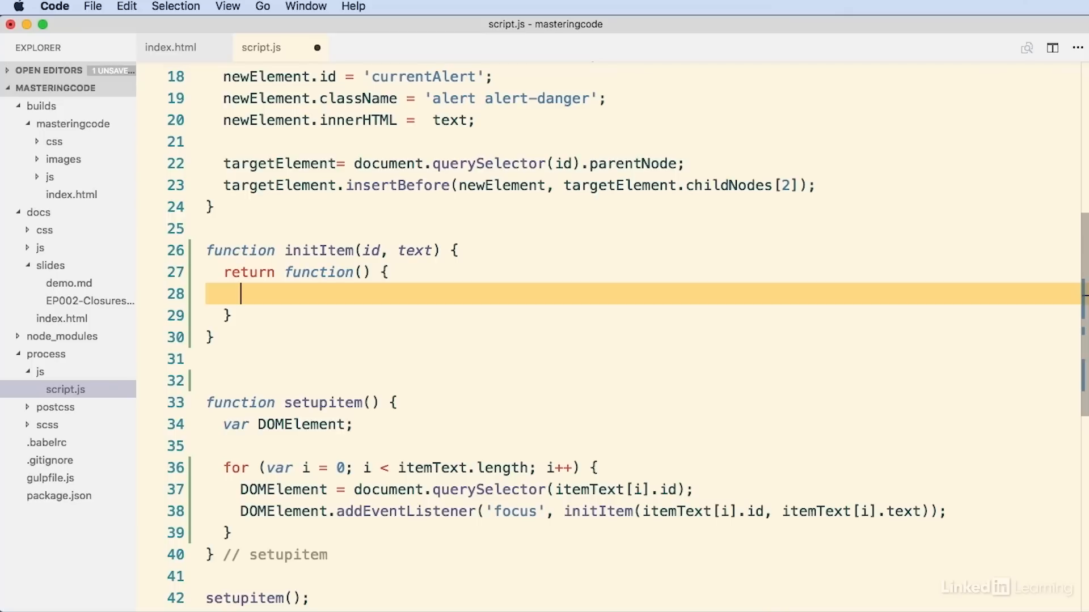
text(handleItem)
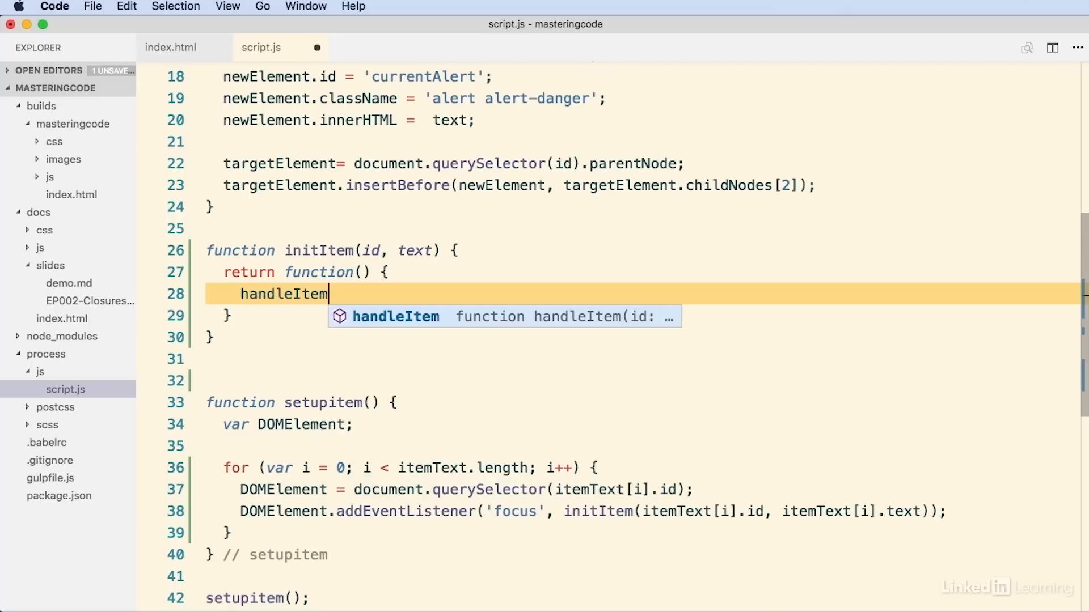
text((id, it)
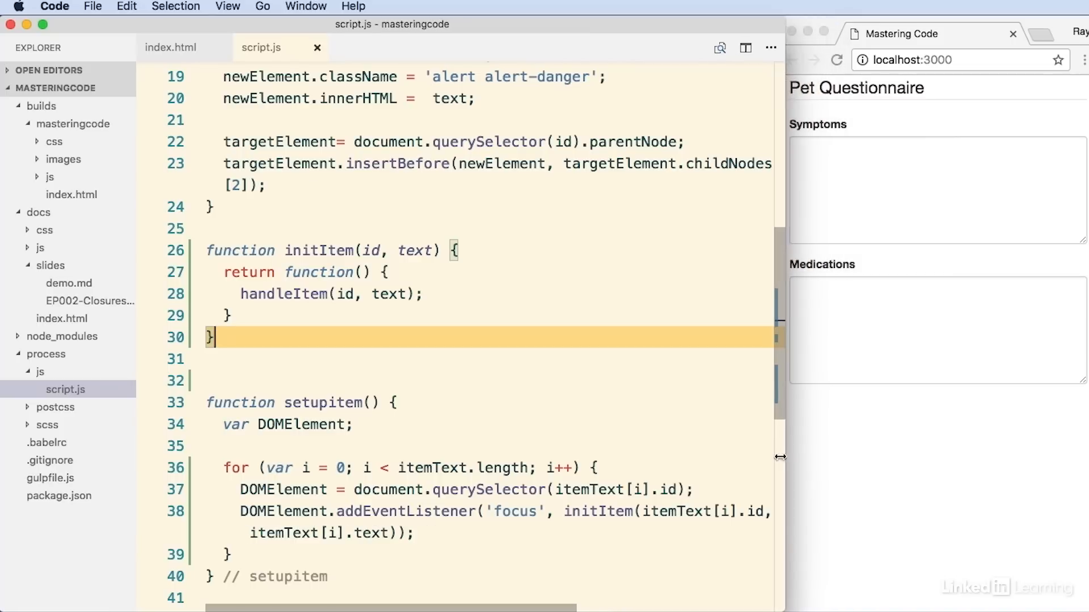
Focus the Medications textarea on the Pet Questionnaire to show its red alert.
click(935, 33)
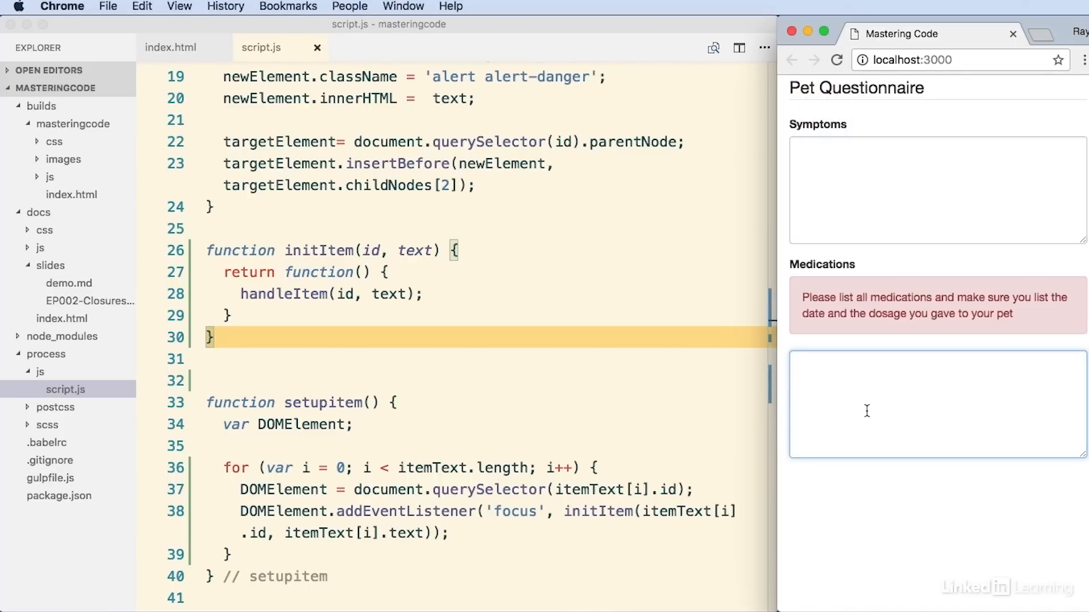
mouse_move(843, 288)
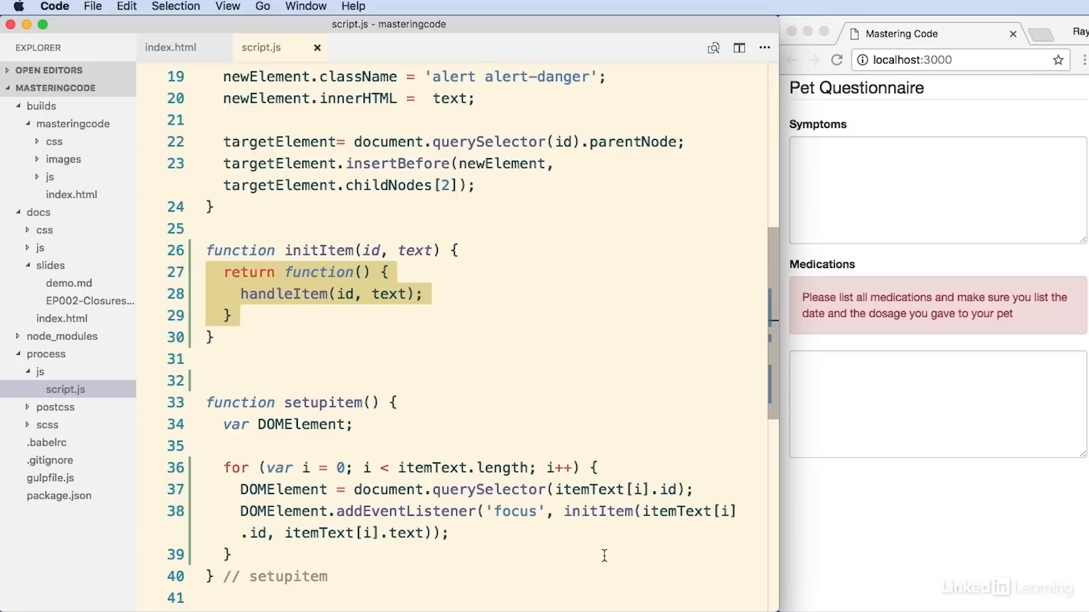
mouse_move(304, 559)
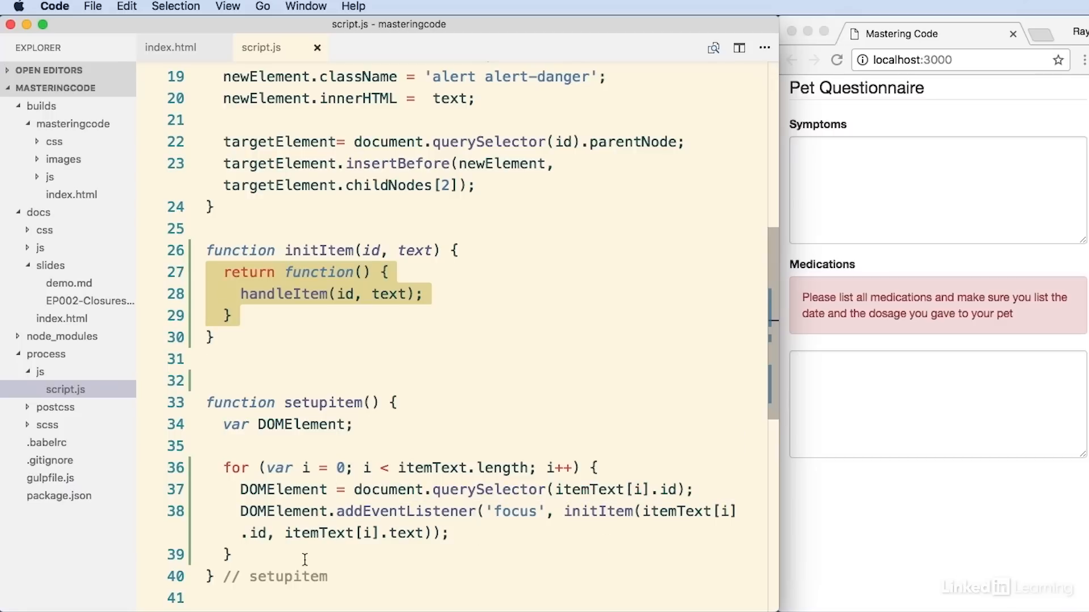
mouse_move(383, 458)
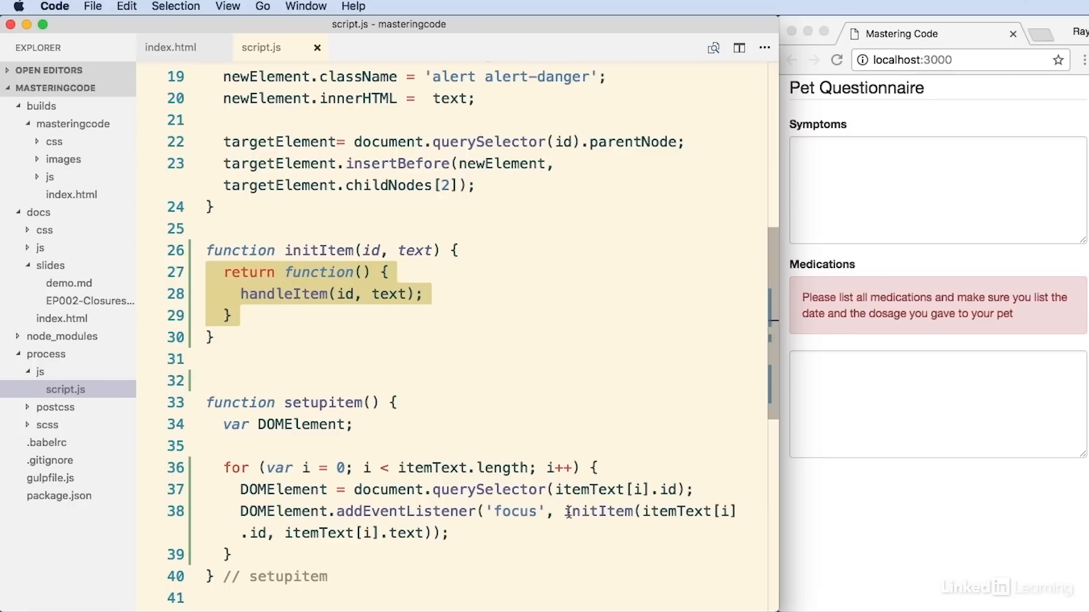
double_click(649, 512)
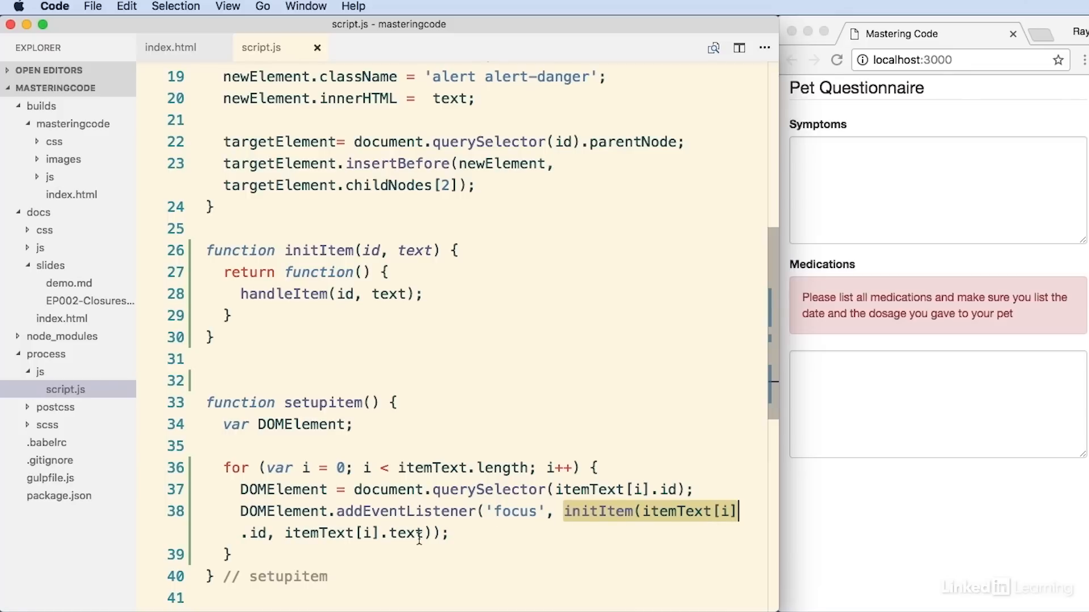
mouse_move(500, 545)
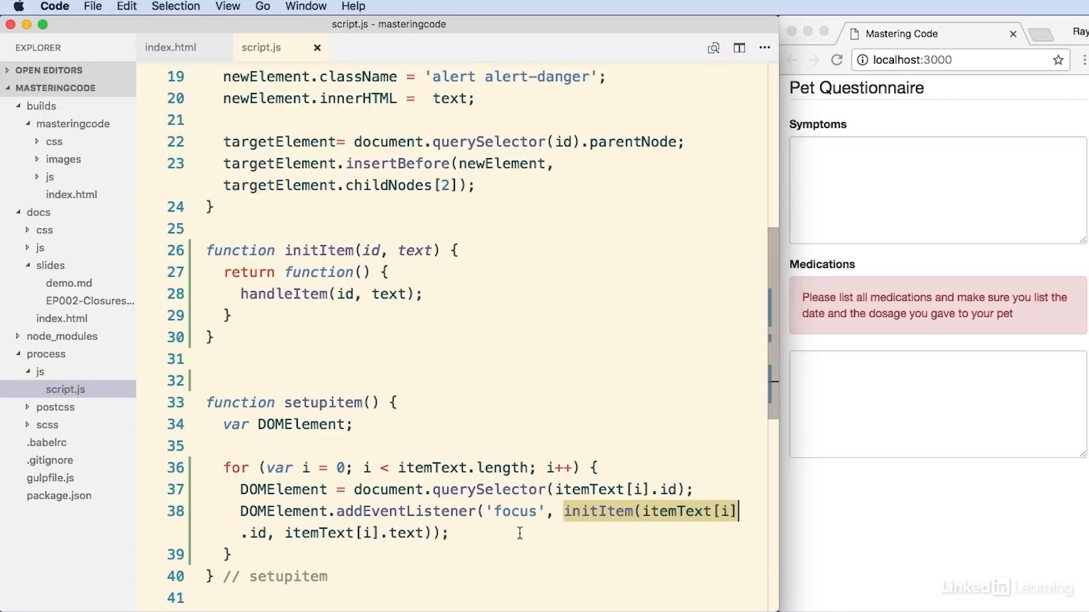
mouse_move(704, 517)
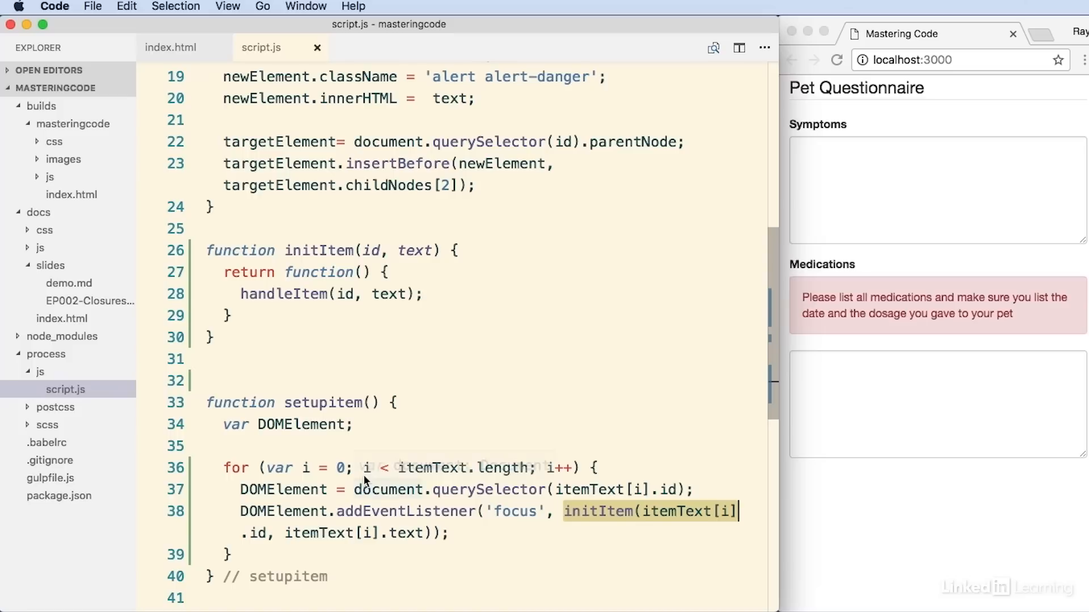
mouse_move(671, 490)
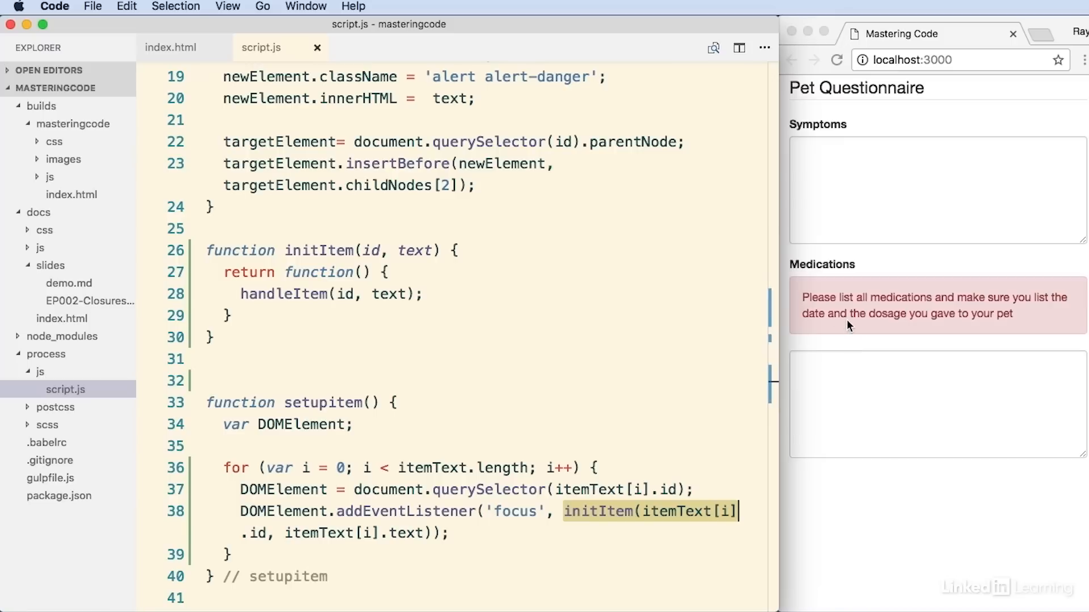
mouse_move(845, 327)
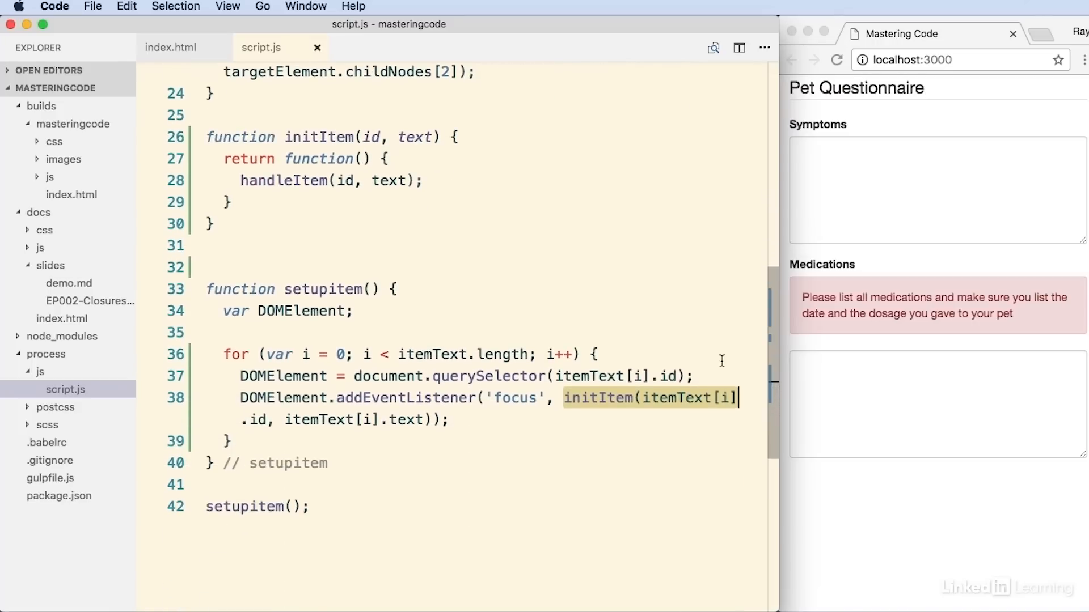
mouse_move(345, 242)
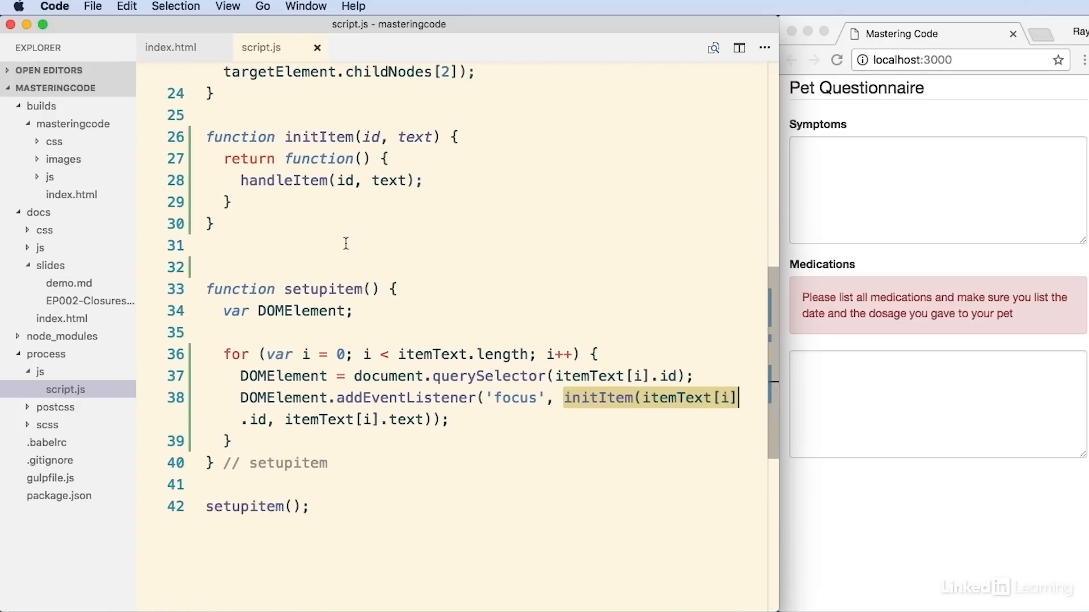